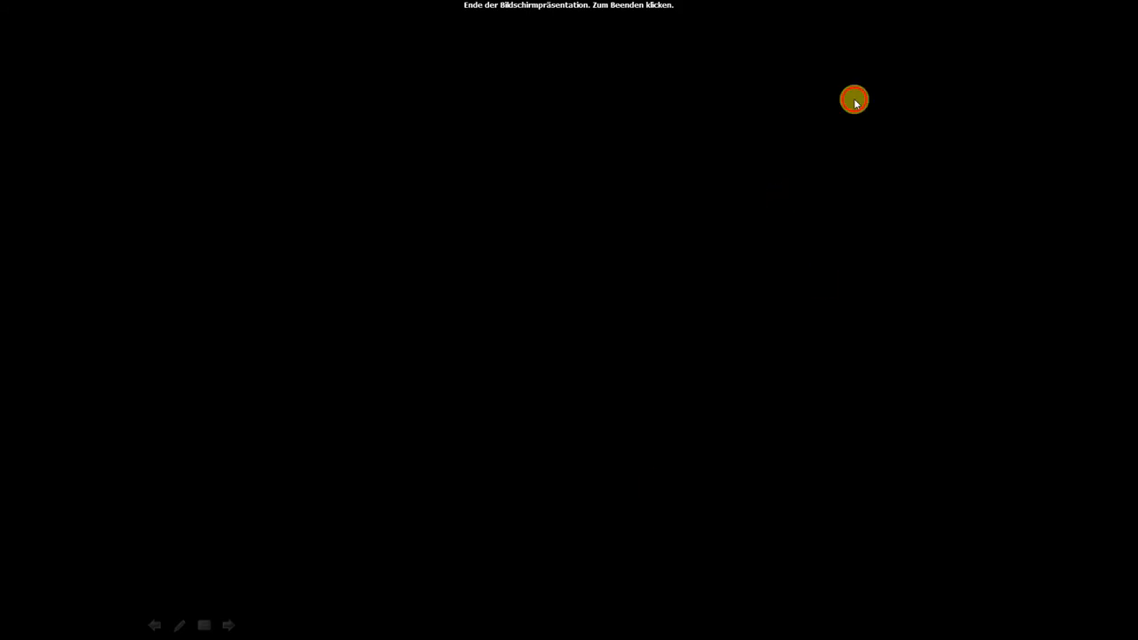
Exit the finished PowerPoint slideshow to reveal the hand-drawn proxy pattern diagram.
{"action": "left_click", "coordinate": [854, 99]}
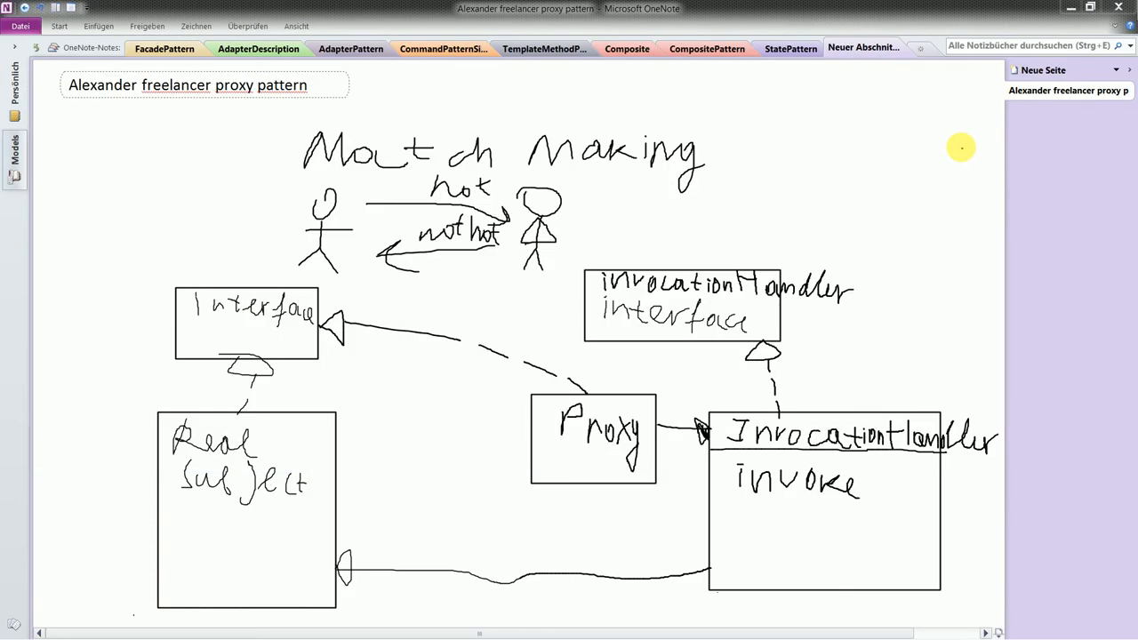
{"action": "mouse_move", "coordinate": [490, 113]}
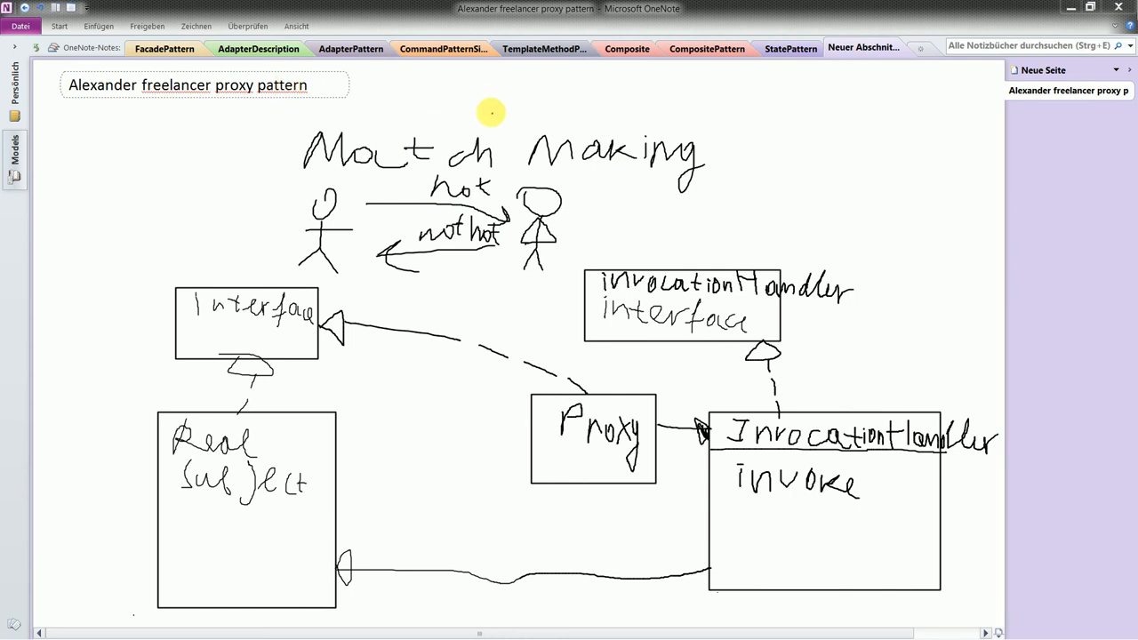
{"action": "mouse_move", "coordinate": [979, 215]}
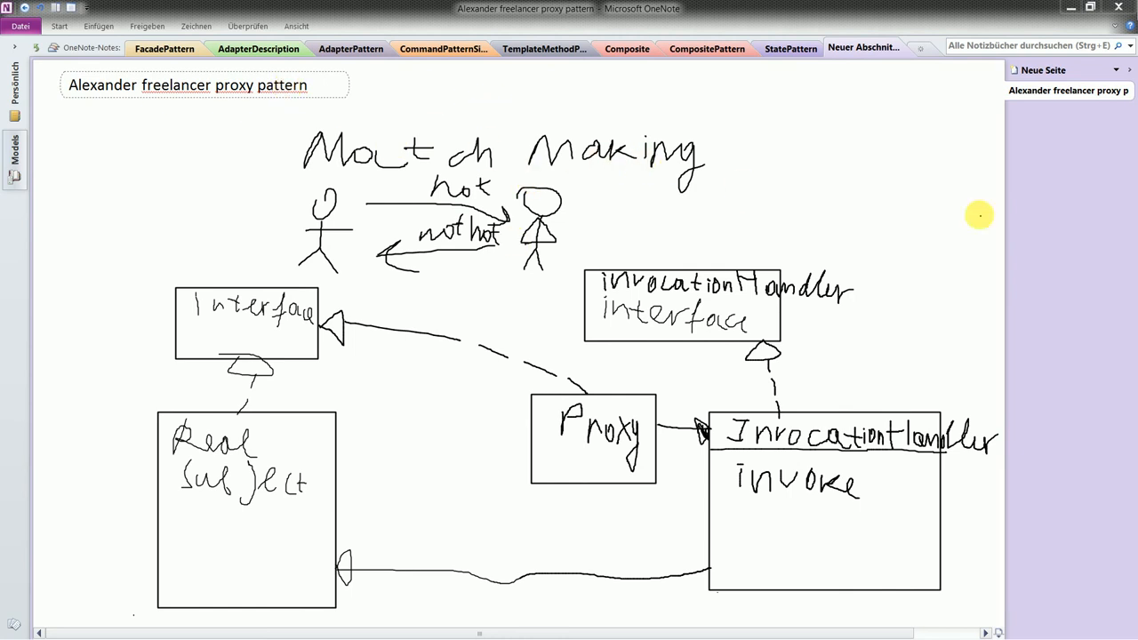
Switch to the OneNote 'Alexander freelancer proxy pattern' page with the match-making sketch.
{"action": "key", "text": "alt+tab"}
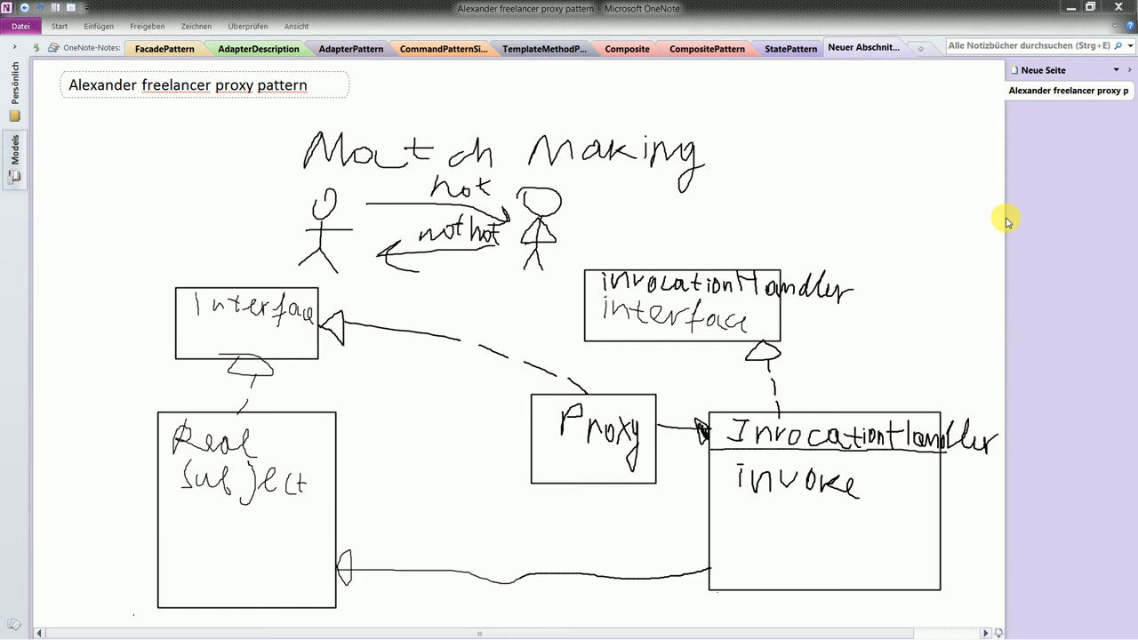
{"action": "mouse_move", "coordinate": [262, 183]}
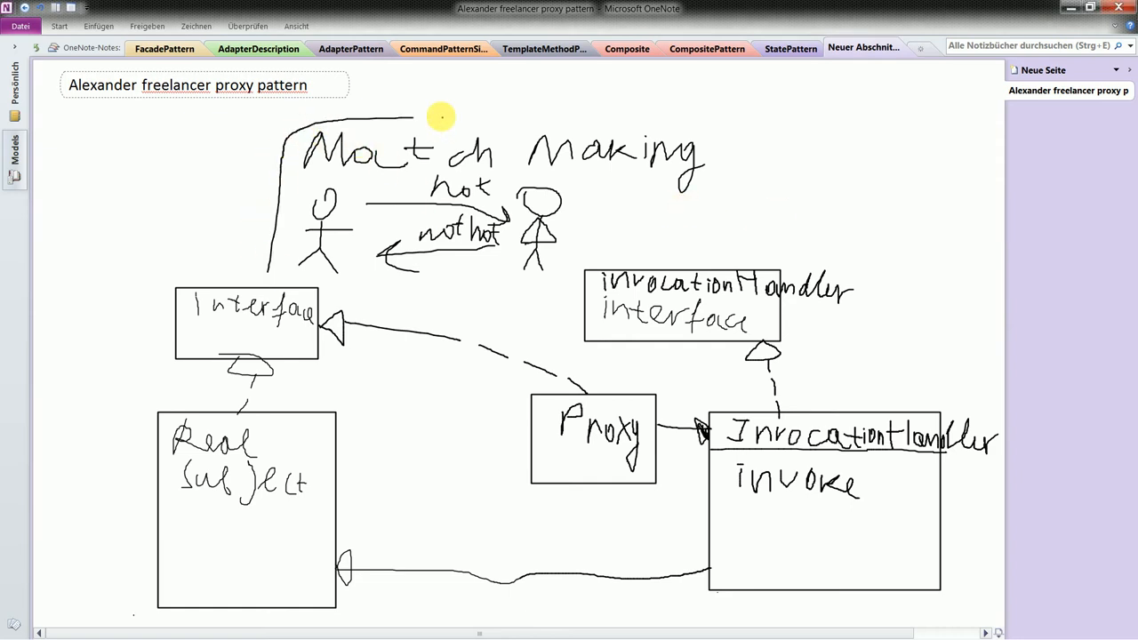
Draw a rounded pen outline around the Match Making drawing and its two stick figures.
{"action": "left_click_drag", "start_coordinate": [409, 114], "coordinate": [284, 276]}
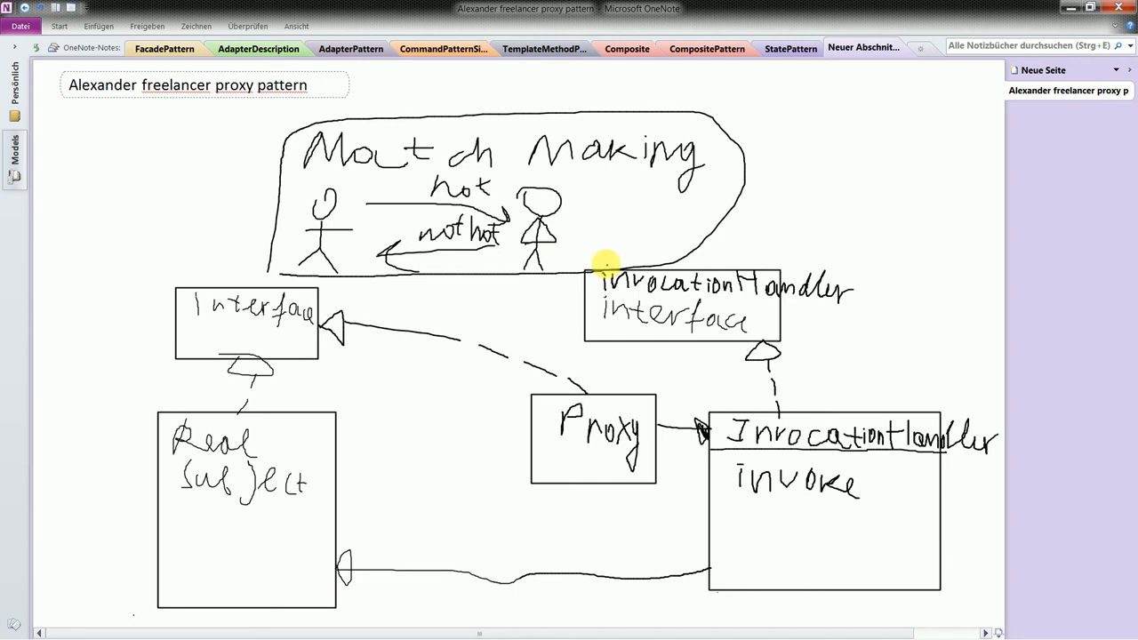
{"action": "mouse_move", "coordinate": [595, 241]}
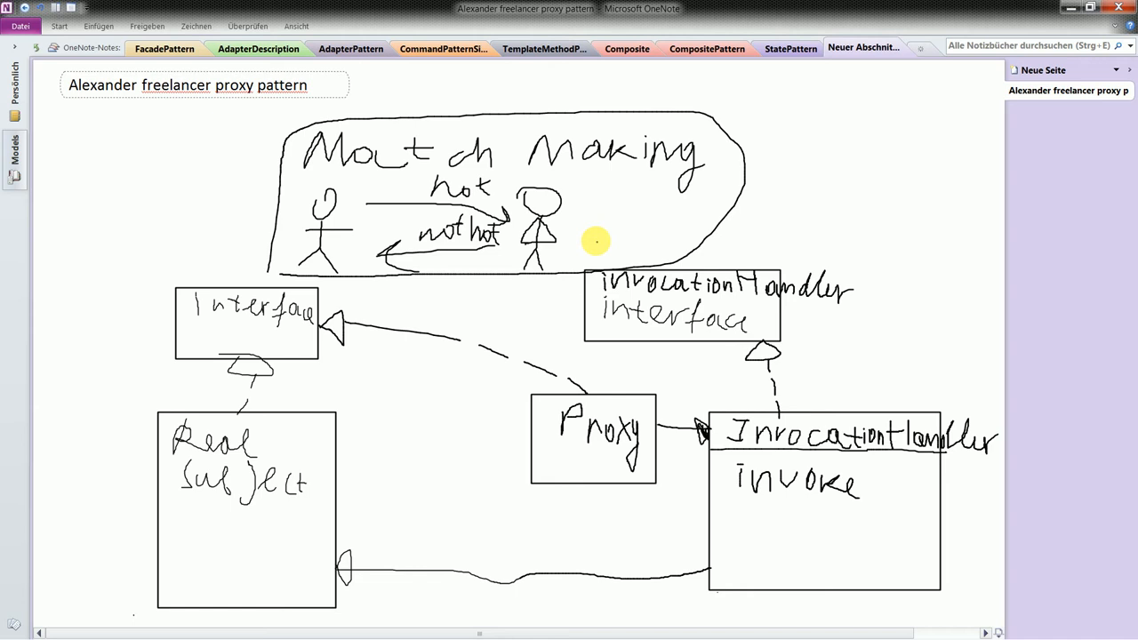
{"action": "mouse_move", "coordinate": [74, 118]}
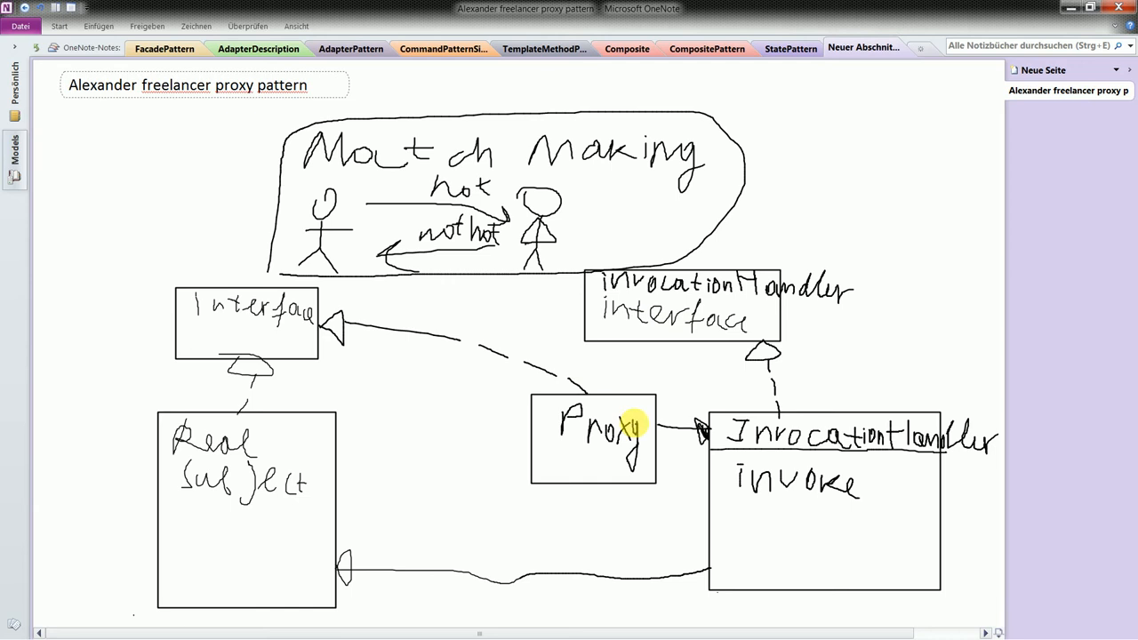
{"action": "mouse_move", "coordinate": [591, 324]}
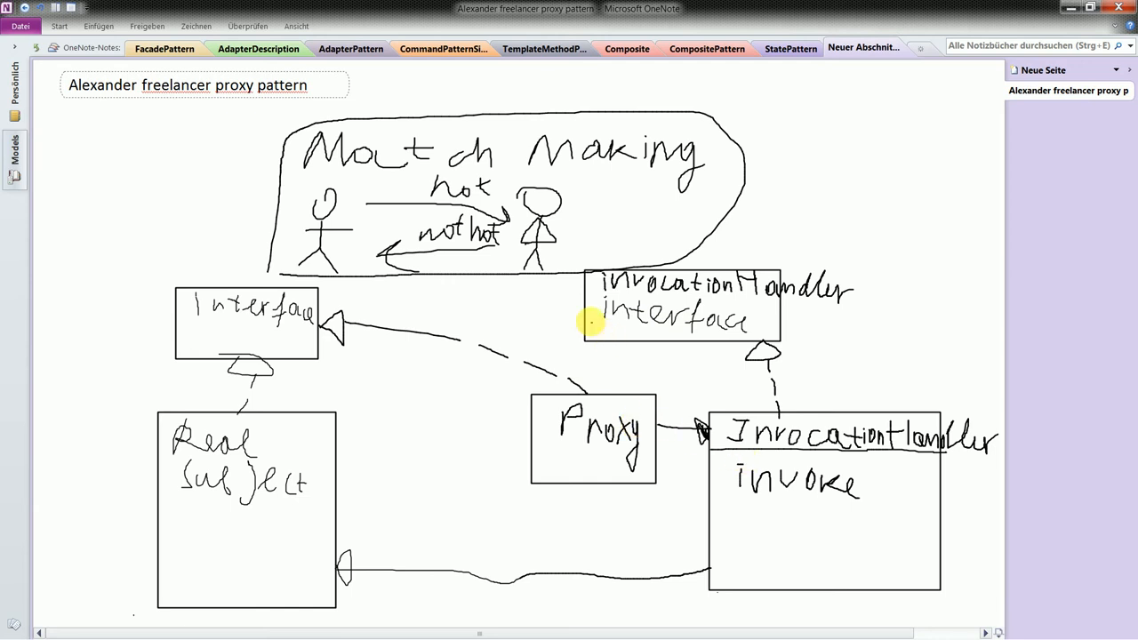
{"action": "mouse_move", "coordinate": [791, 298]}
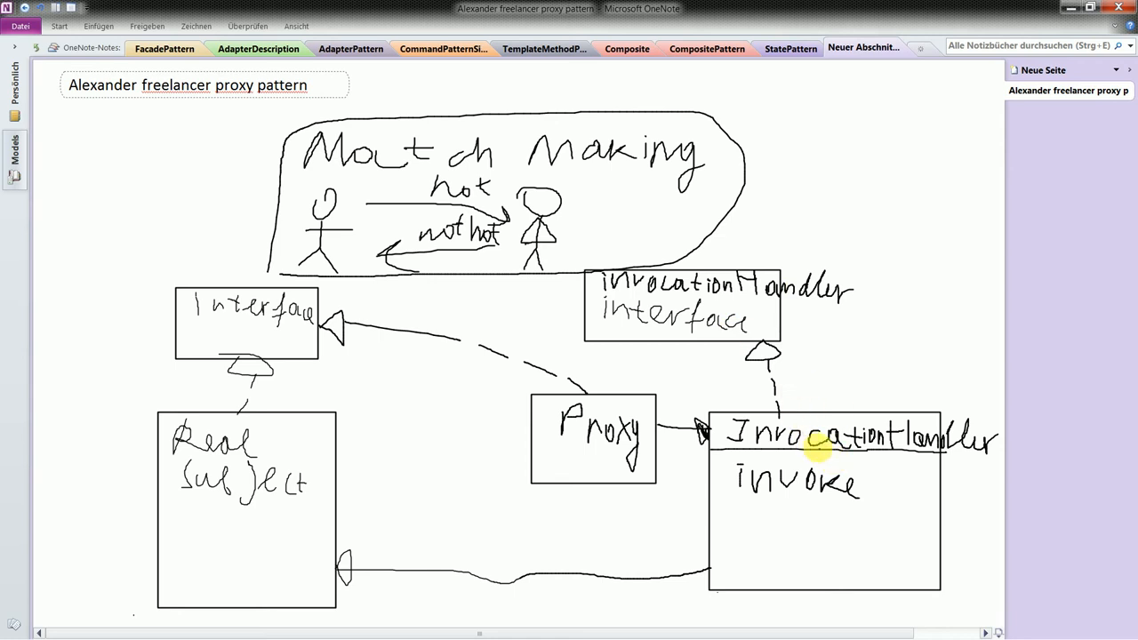
{"action": "mouse_move", "coordinate": [846, 449]}
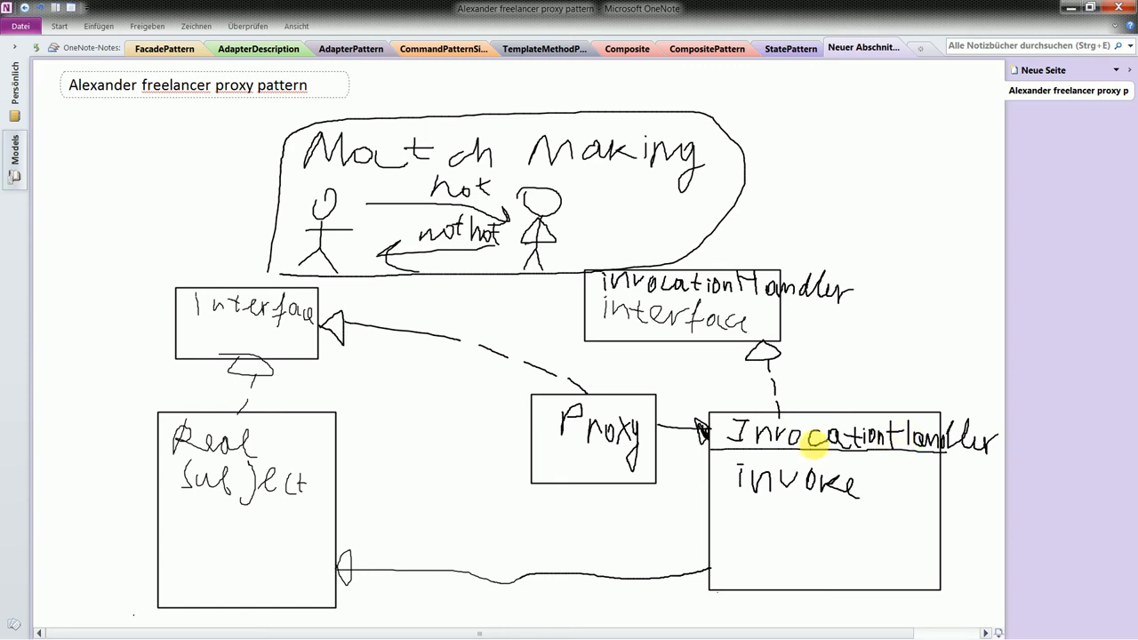
{"action": "mouse_move", "coordinate": [776, 326]}
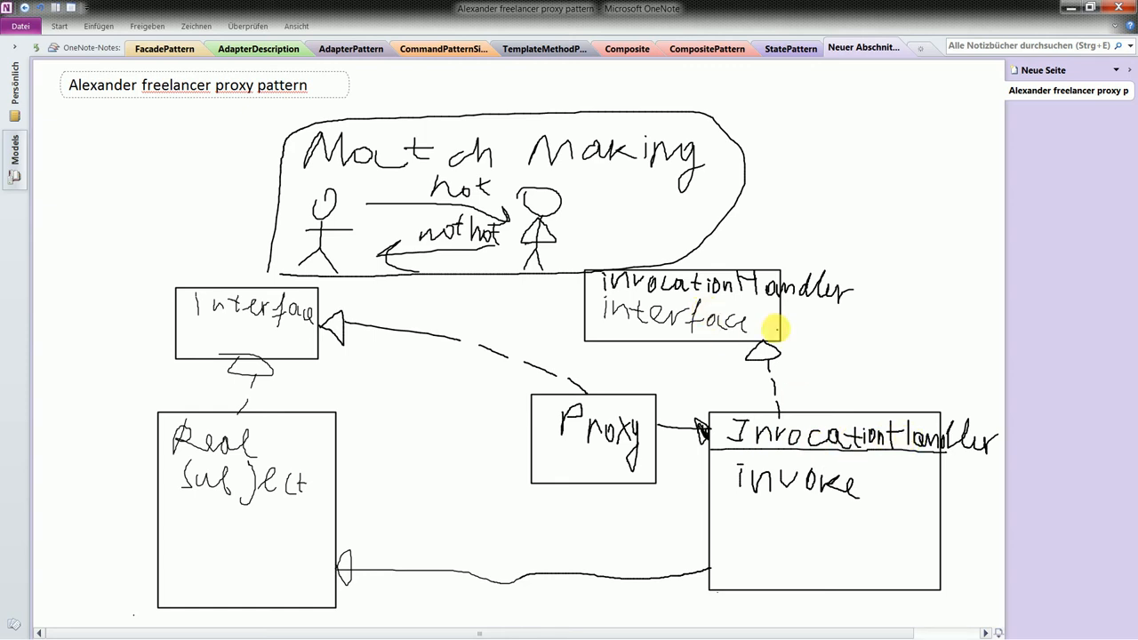
{"action": "mouse_move", "coordinate": [810, 332]}
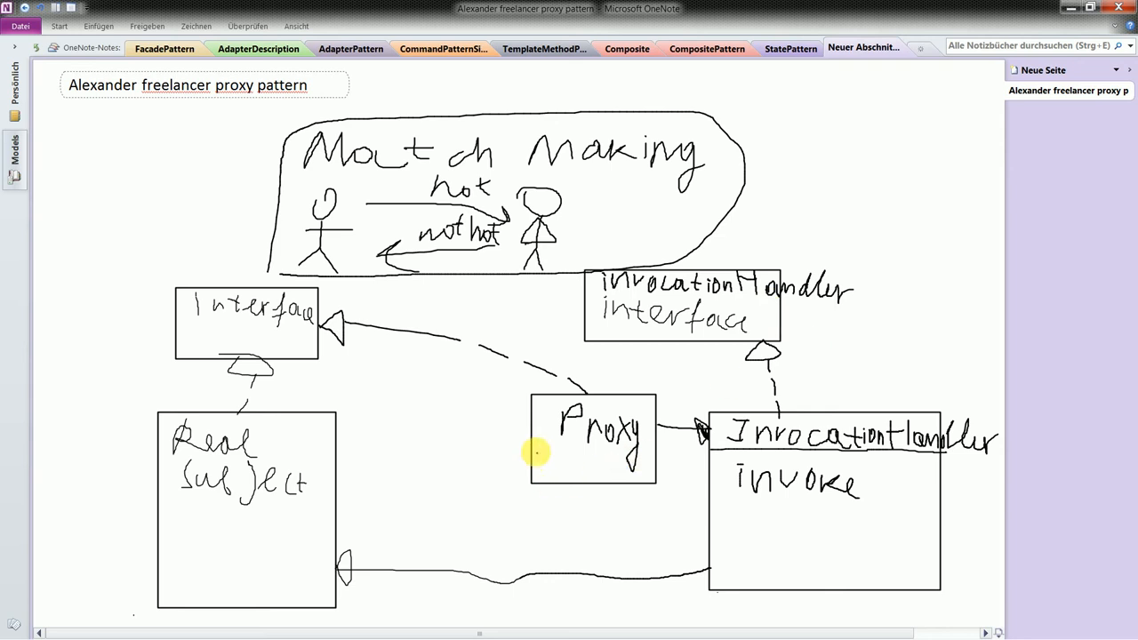
{"action": "mouse_move", "coordinate": [578, 446]}
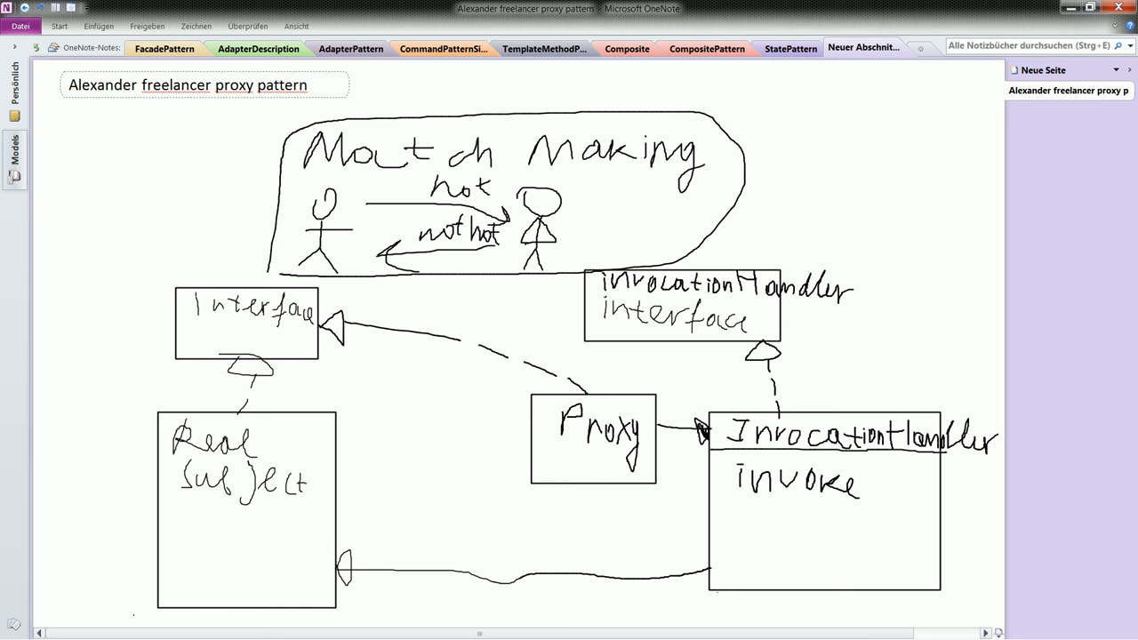
Handwrite 'Subject' below 'Interface' in the left box, then bring up the Visual Paradigm diagram.
{"action": "key", "text": "alt+tab"}
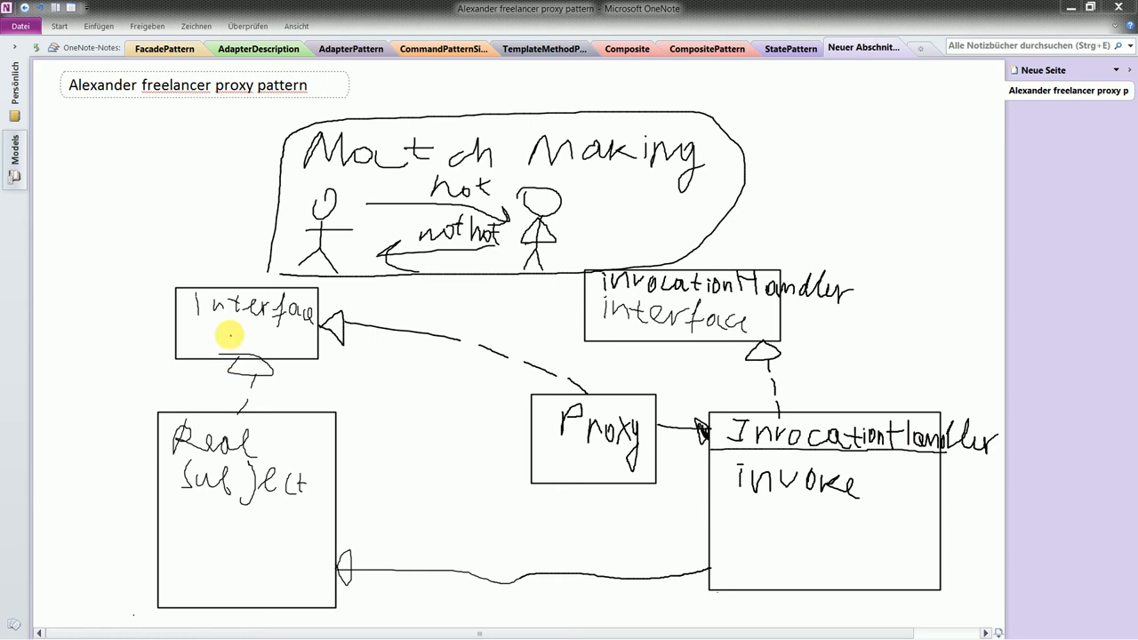
{"action": "mouse_move", "coordinate": [202, 343]}
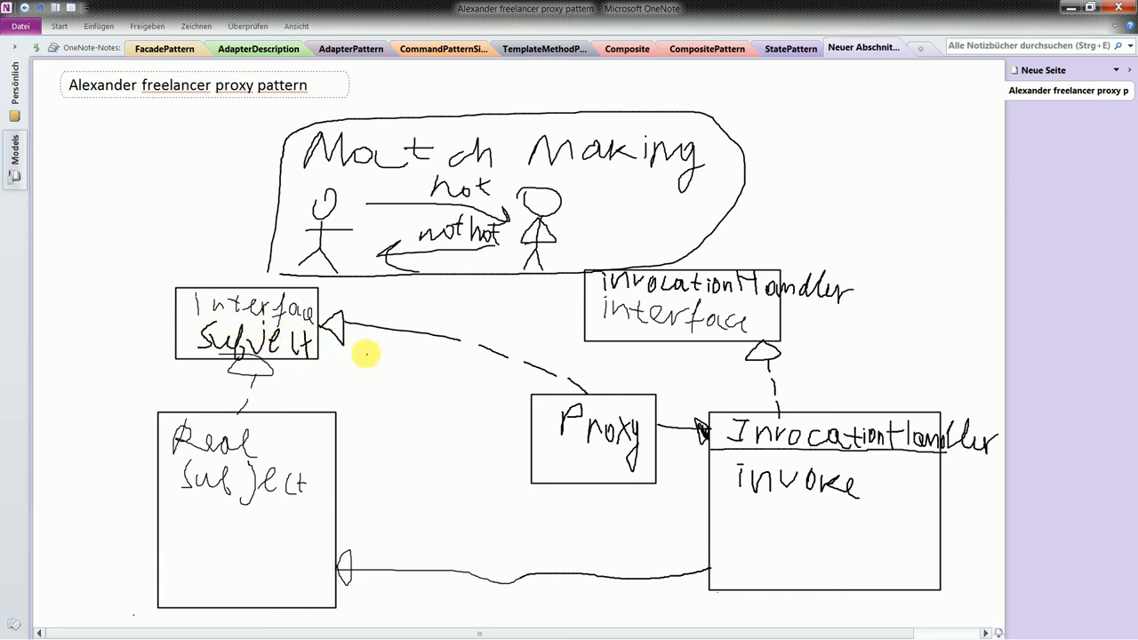
{"action": "mouse_move", "coordinate": [366, 343]}
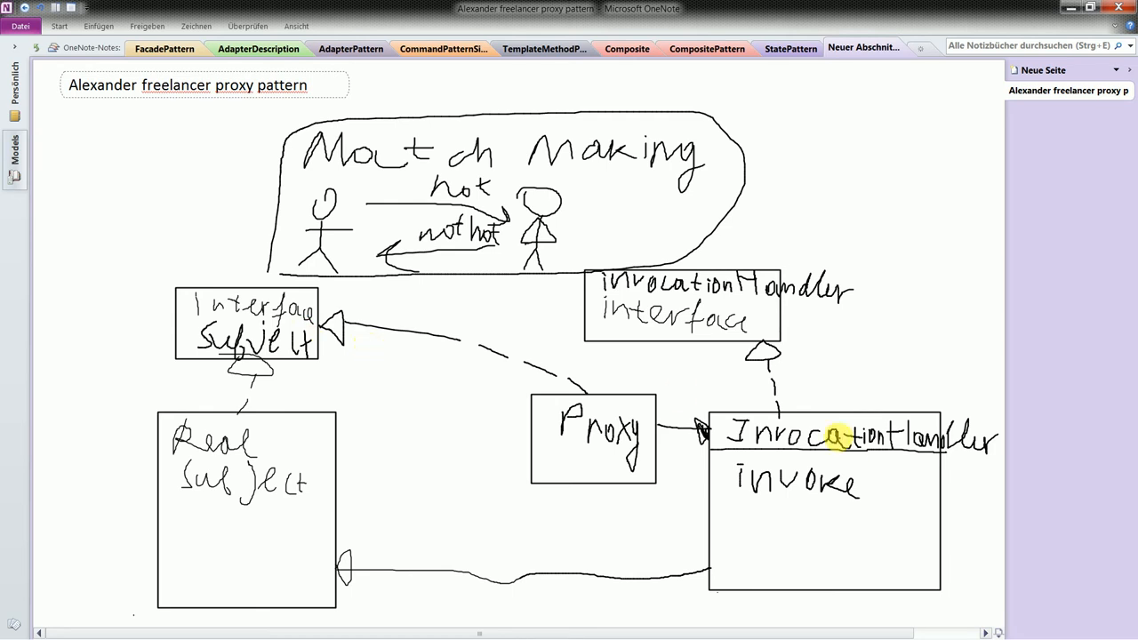
{"action": "key", "text": "alt+tab"}
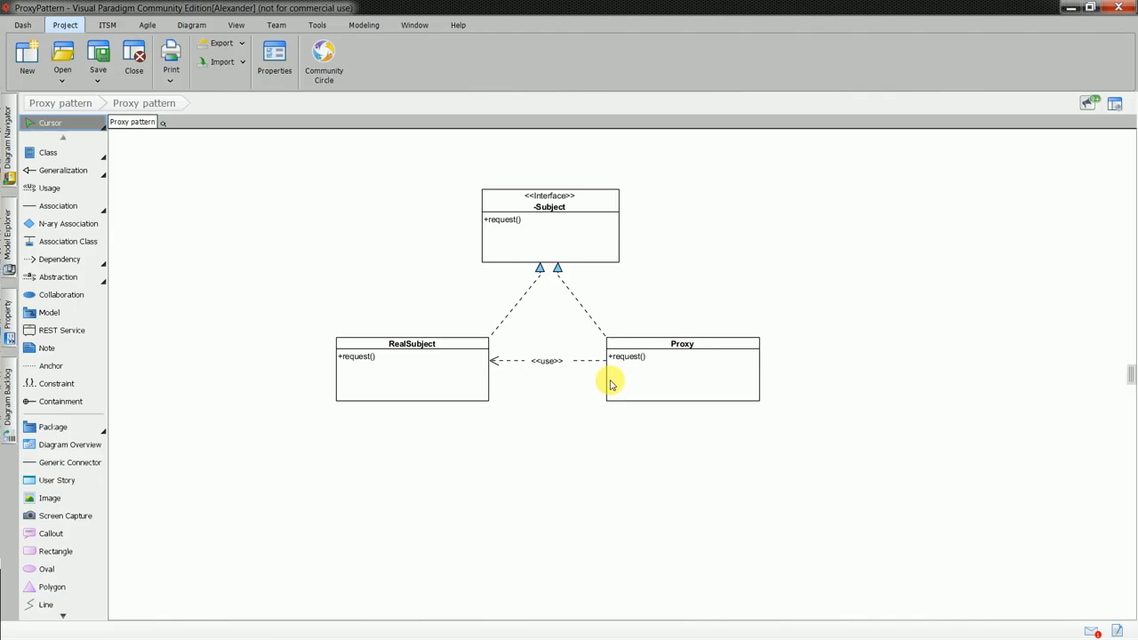
{"action": "mouse_move", "coordinate": [791, 458]}
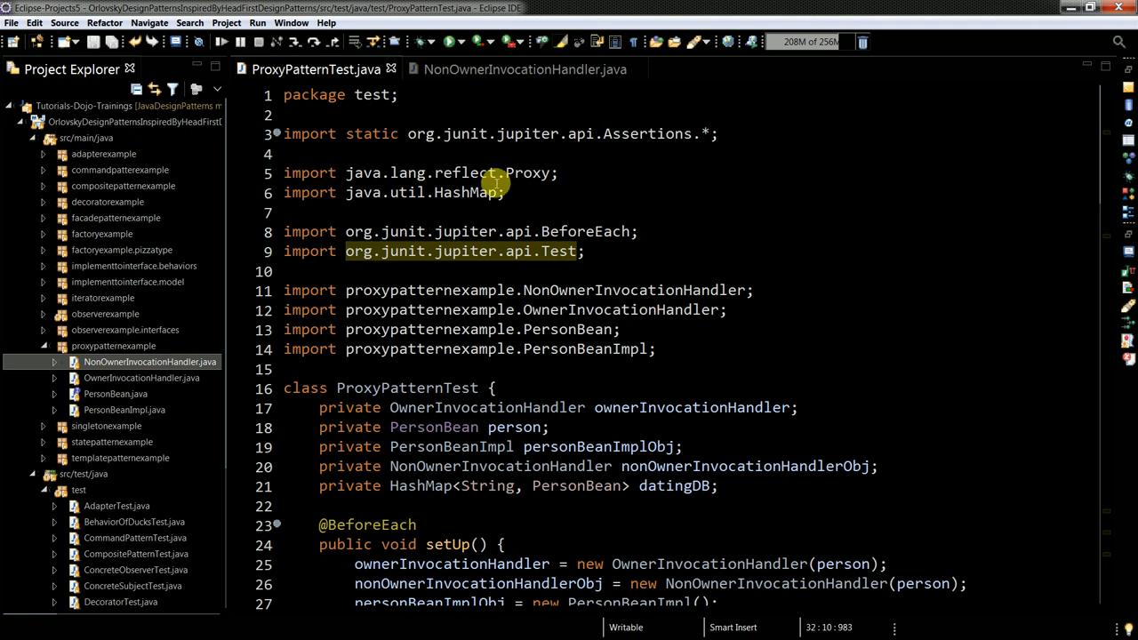
{"action": "scroll", "scroll_direction": "down", "scroll_amount": 3}
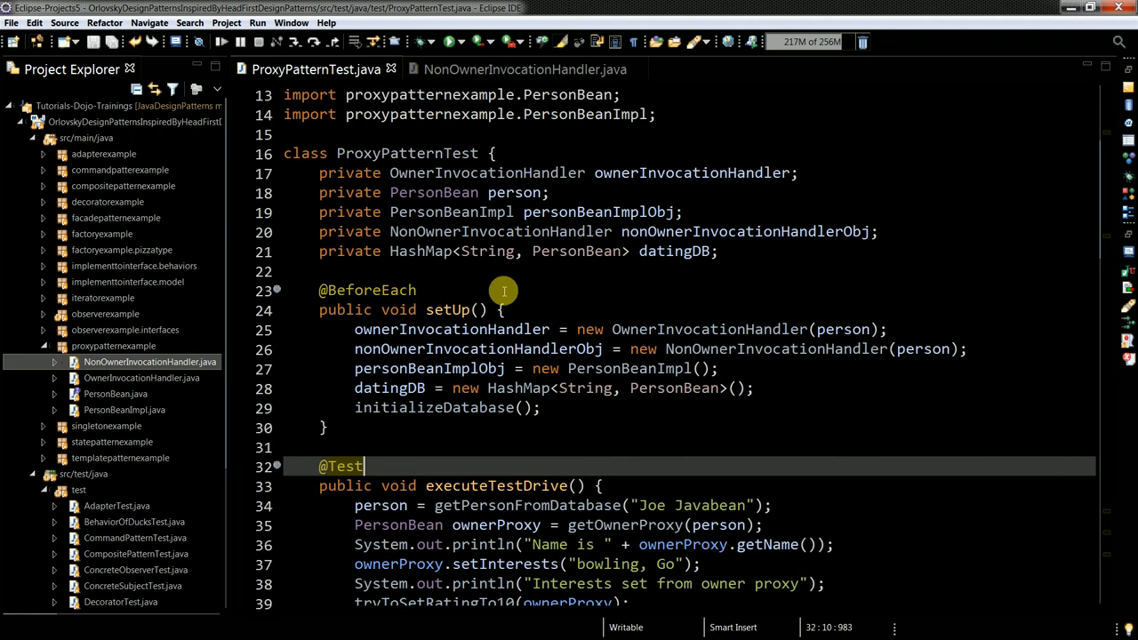
{"action": "mouse_move", "coordinate": [678, 250]}
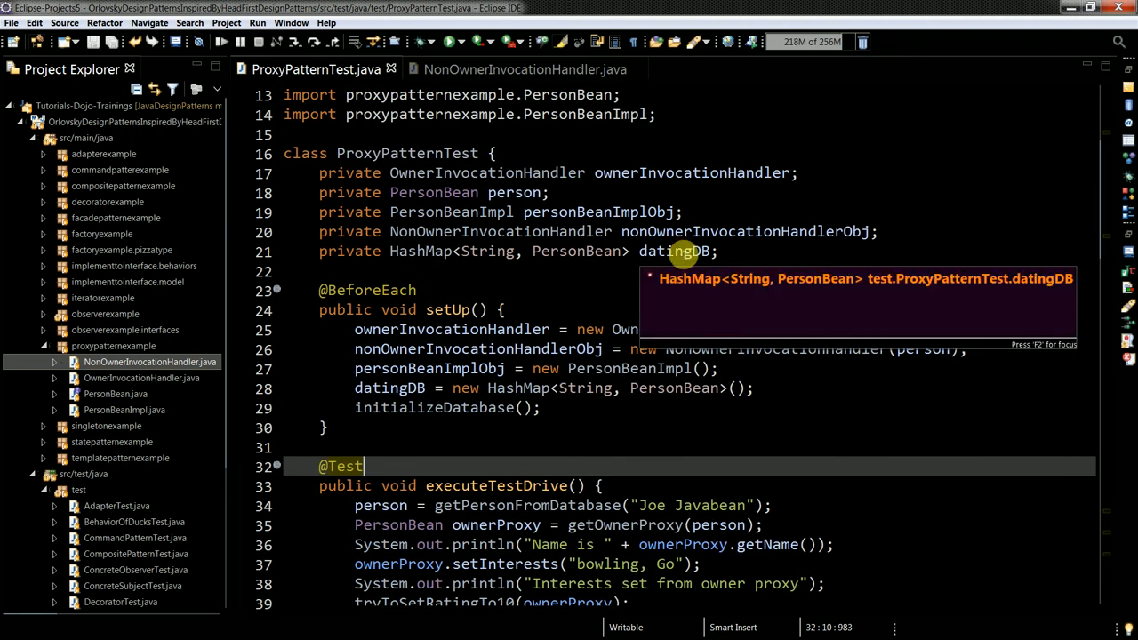
{"action": "mouse_move", "coordinate": [898, 131]}
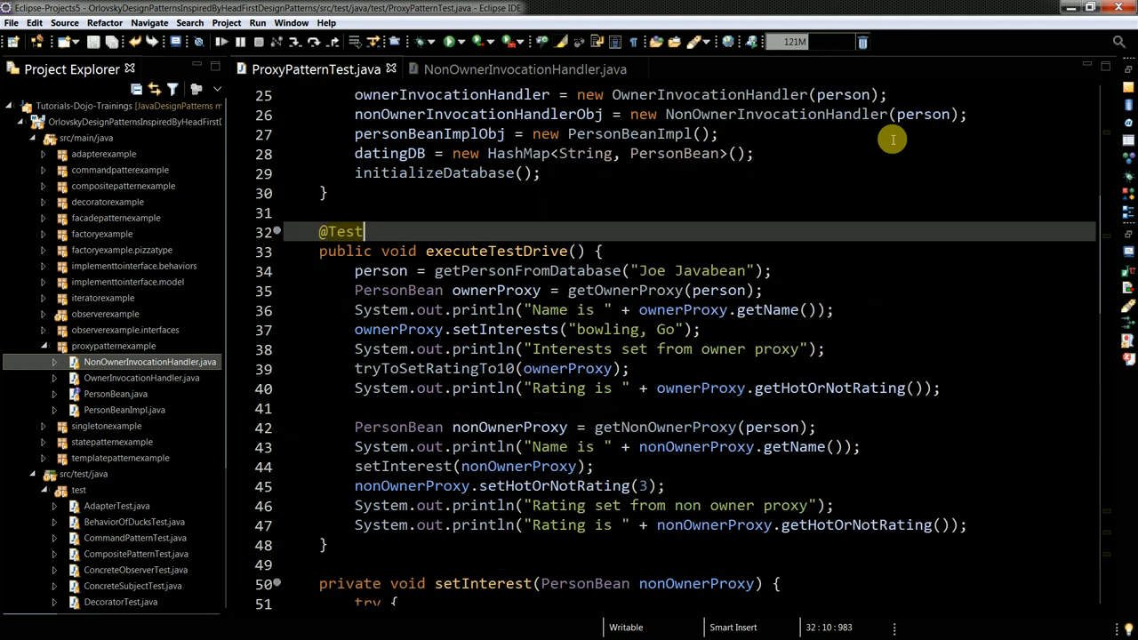
{"action": "scroll", "scroll_direction": "down", "scroll_amount": 3}
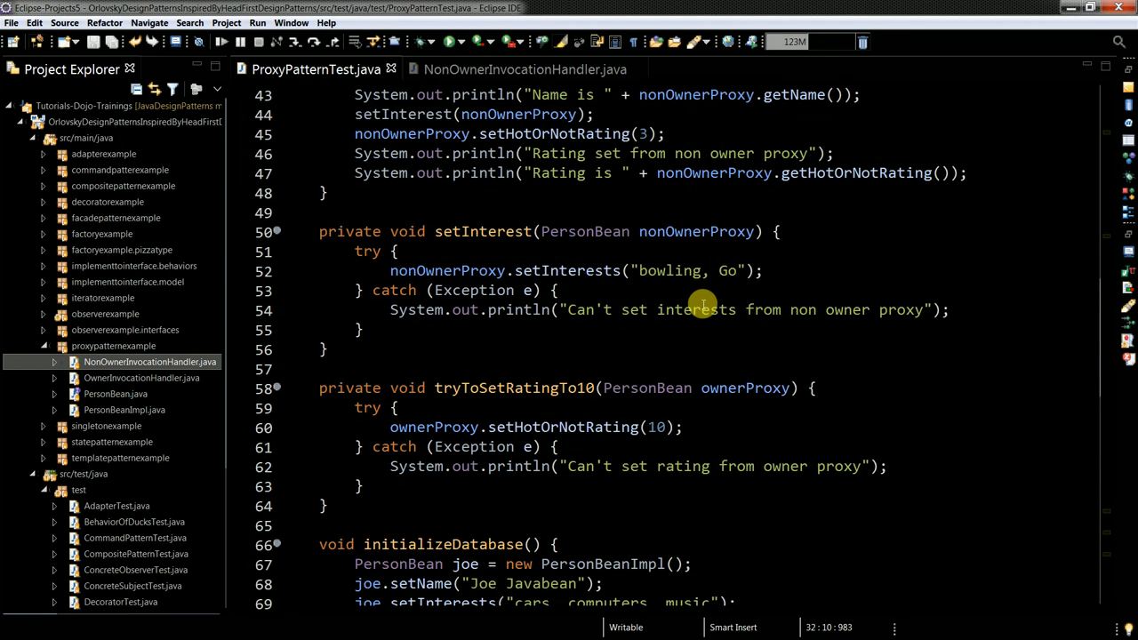
{"action": "scroll", "scroll_direction": "down", "scroll_amount": 3}
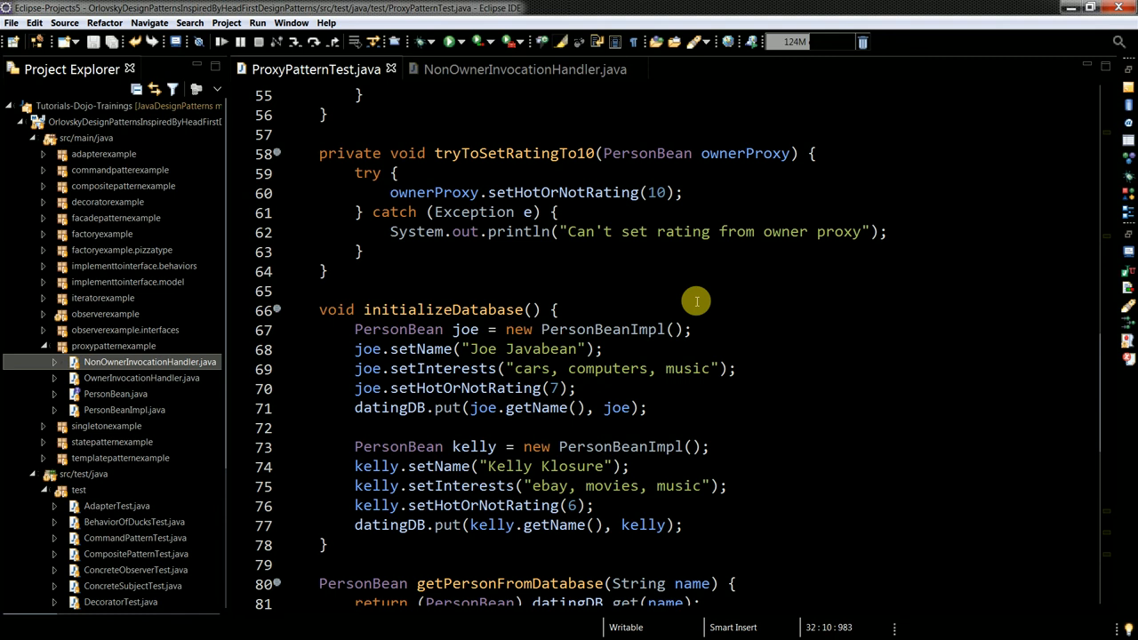
{"action": "scroll", "scroll_direction": "down", "scroll_amount": 3}
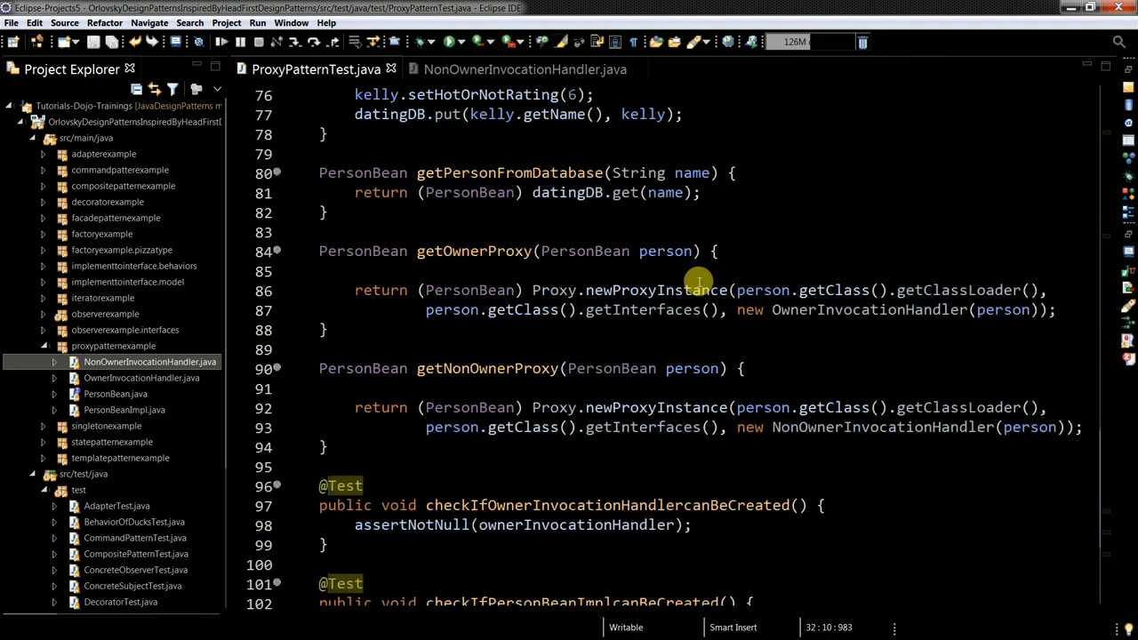
{"action": "scroll", "scroll_direction": "down", "scroll_amount": 3}
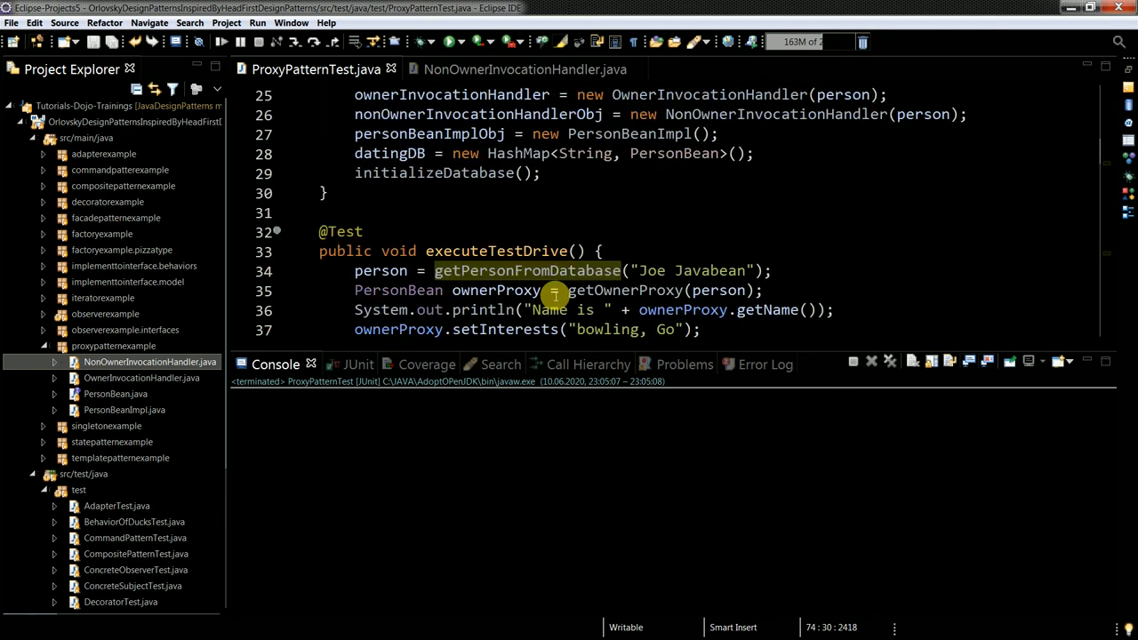
Run executeTestDrive as a JUnit test to print owner and non-owner proxy results.
{"action": "double_click", "coordinate": [496, 250]}
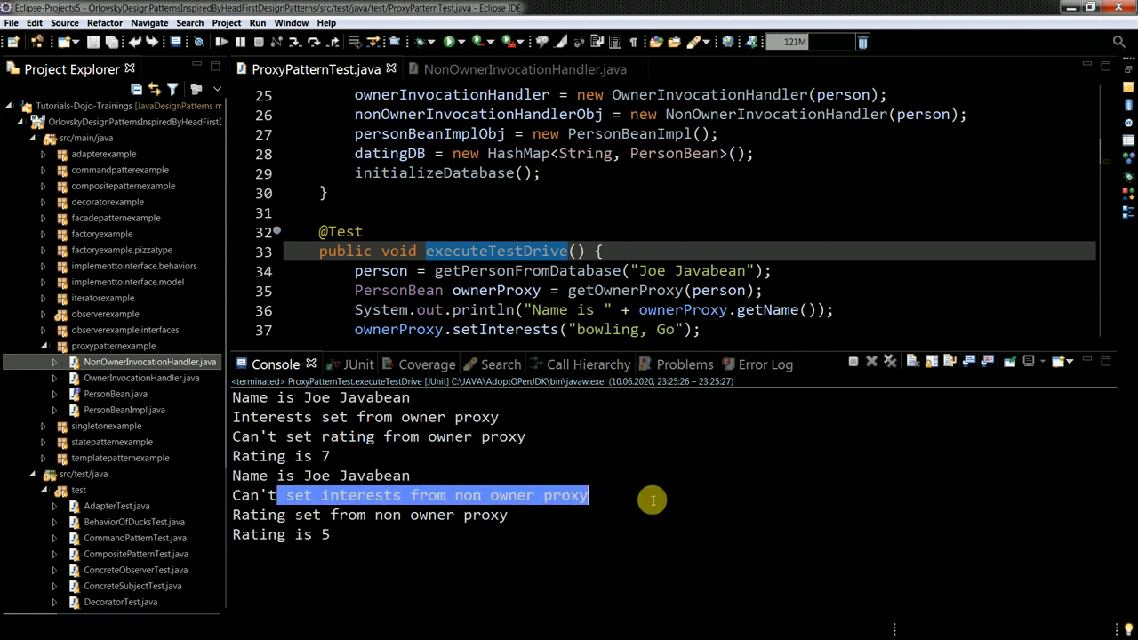
{"action": "mouse_move", "coordinate": [311, 534]}
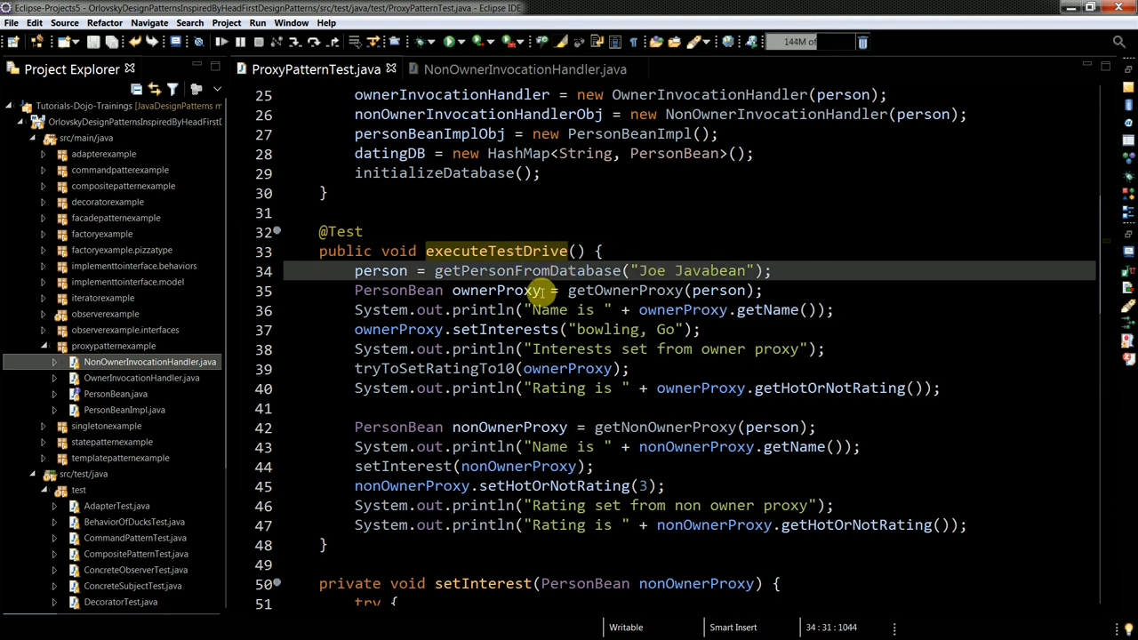
{"action": "double_click", "coordinate": [496, 290]}
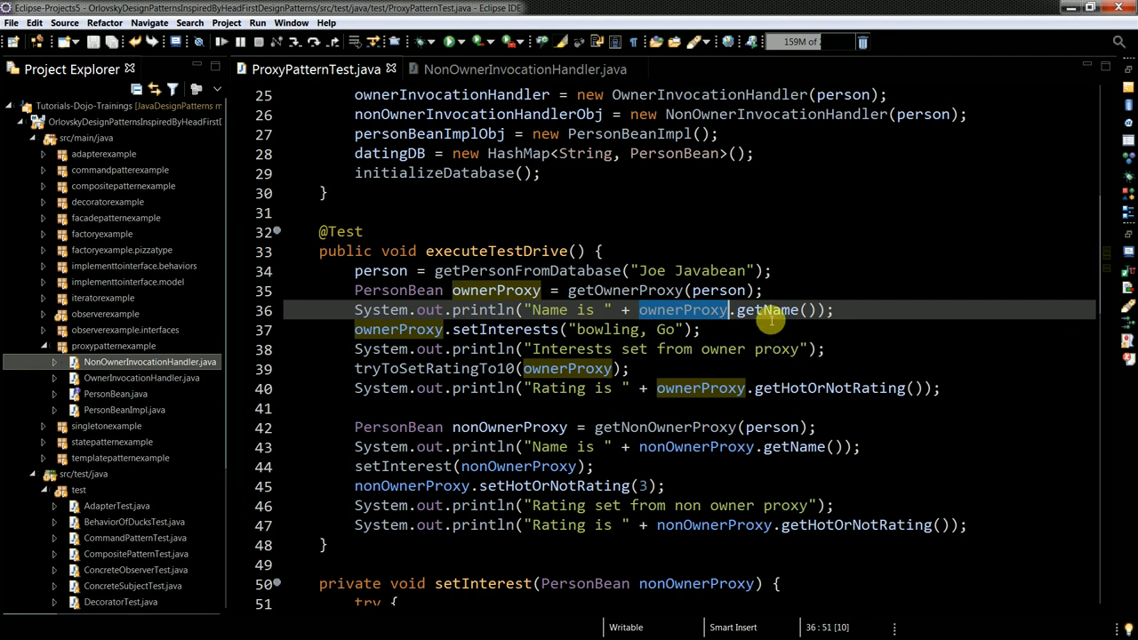
{"action": "mouse_move", "coordinate": [745, 388]}
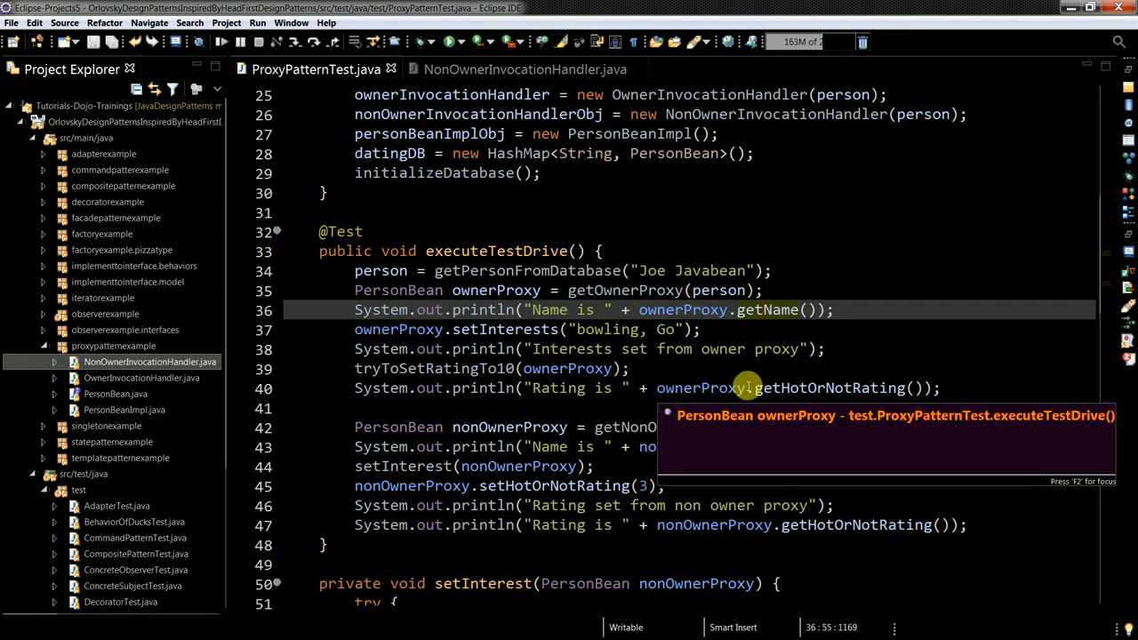
{"action": "mouse_move", "coordinate": [676, 368]}
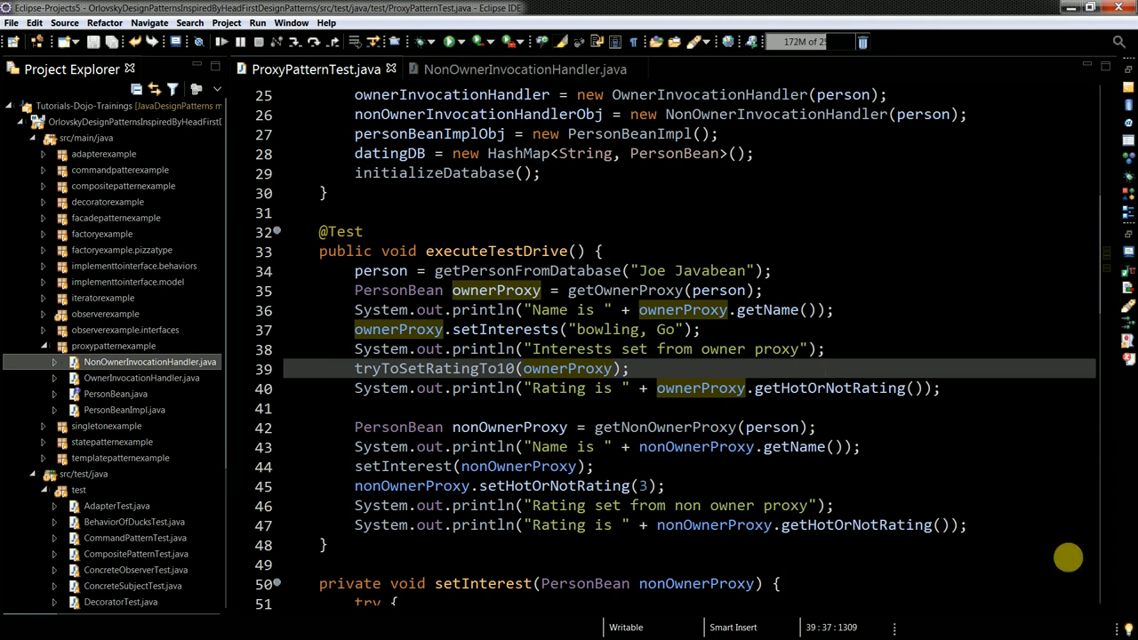
{"action": "double_click", "coordinate": [832, 388]}
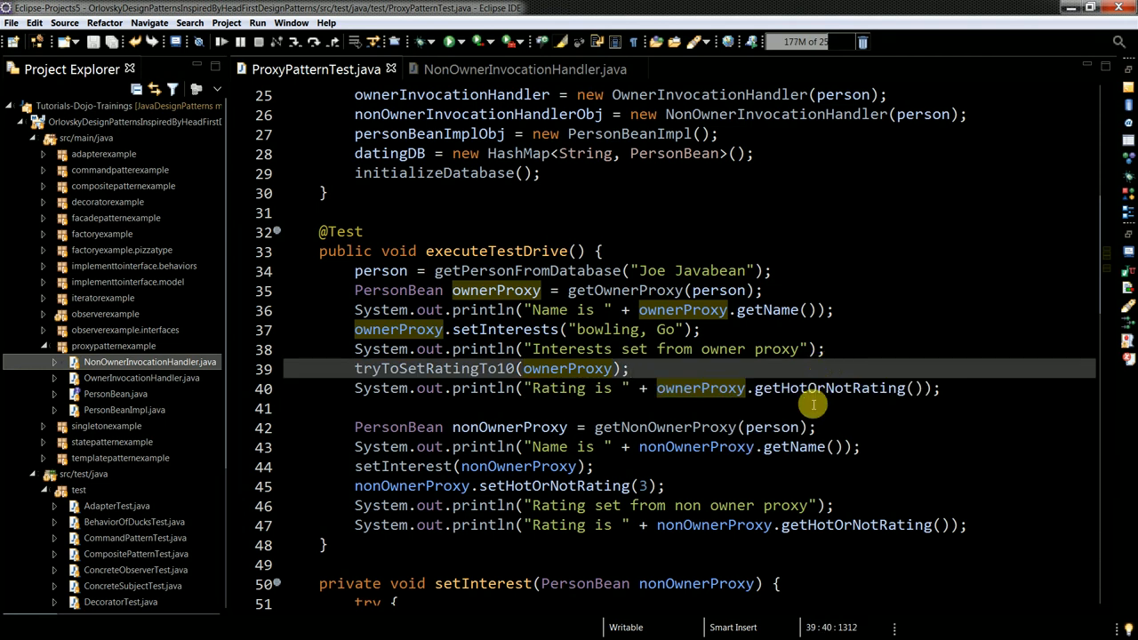
{"action": "scroll", "scroll_direction": "down", "scroll_amount": 3}
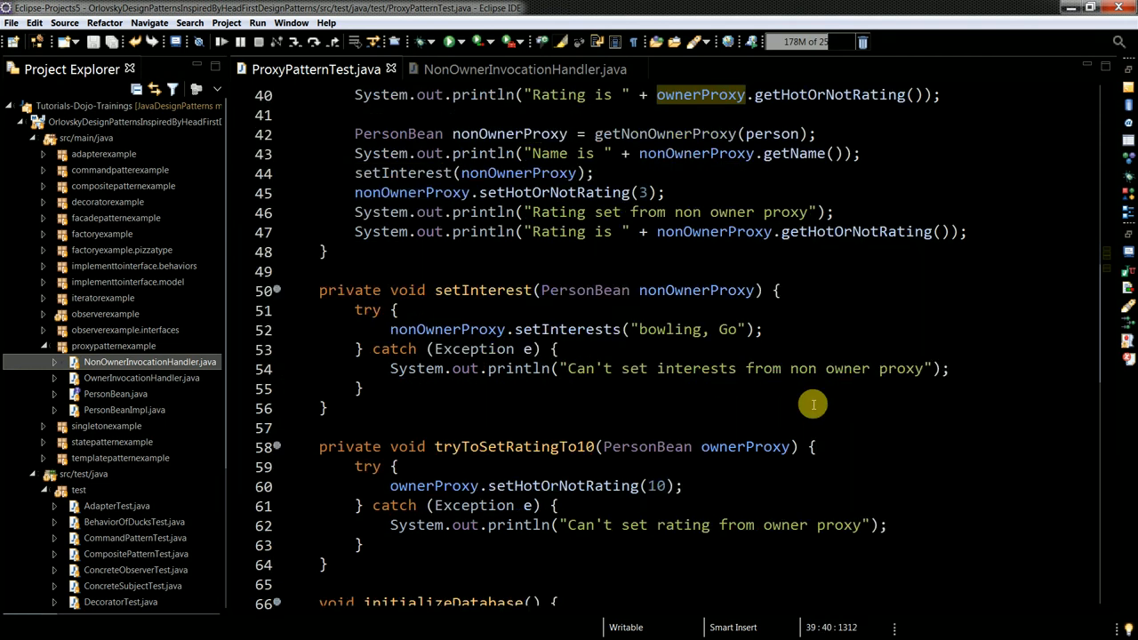
{"action": "scroll", "scroll_direction": "down", "scroll_amount": 3}
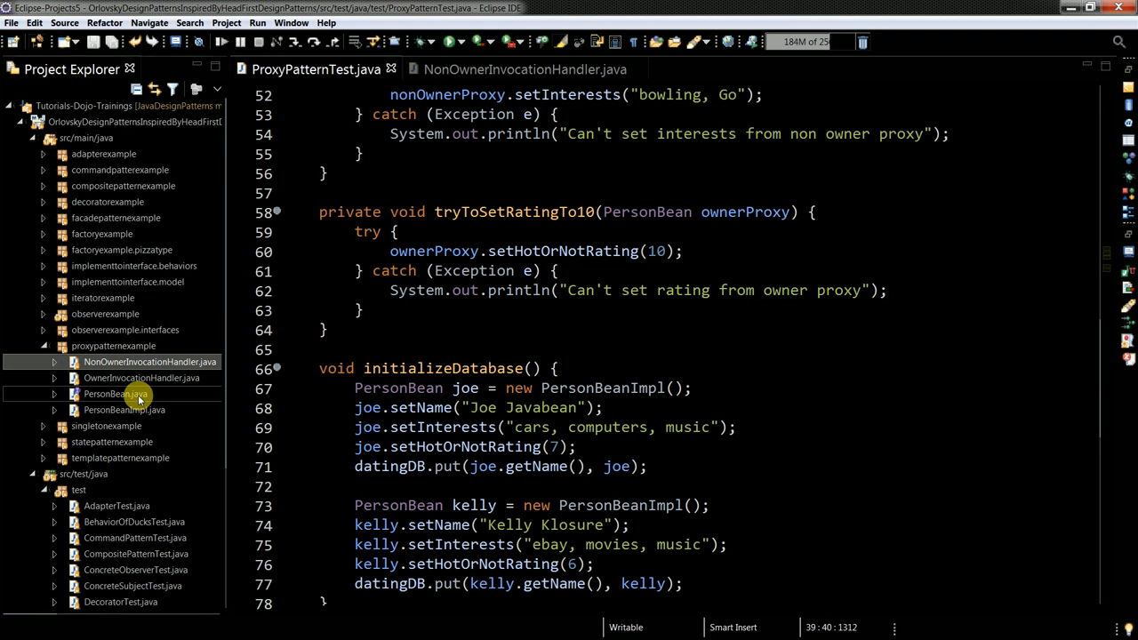
{"action": "double_click", "coordinate": [104, 394]}
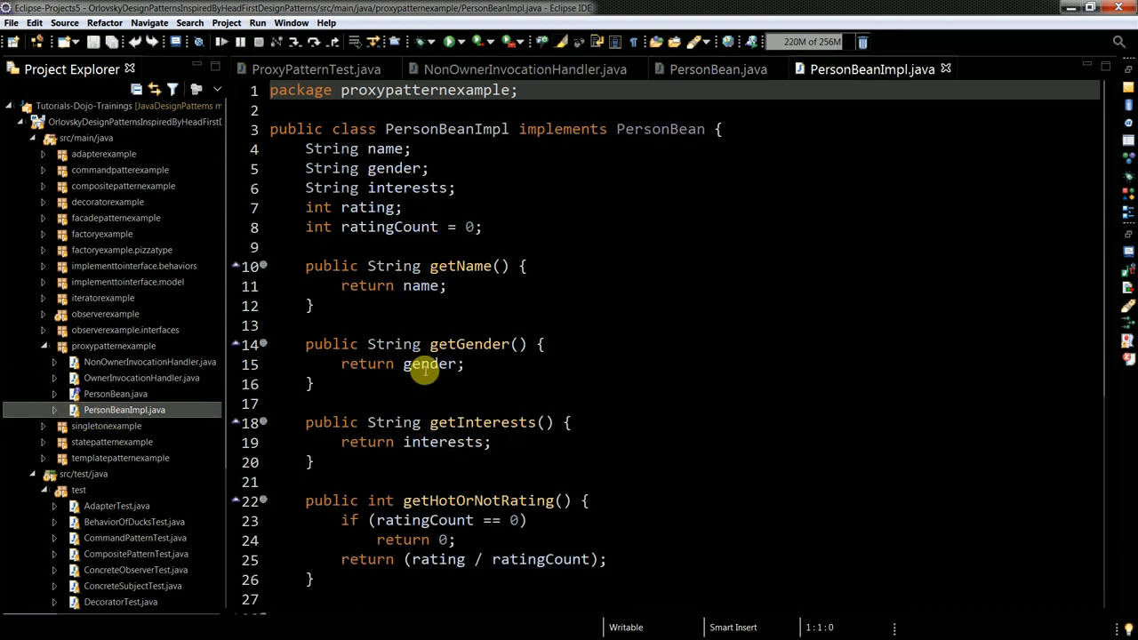
Scroll through OwnerInvocationHandler's invoke method, then bring up the open-windows switcher.
{"action": "scroll", "scroll_direction": "down", "scroll_amount": 3}
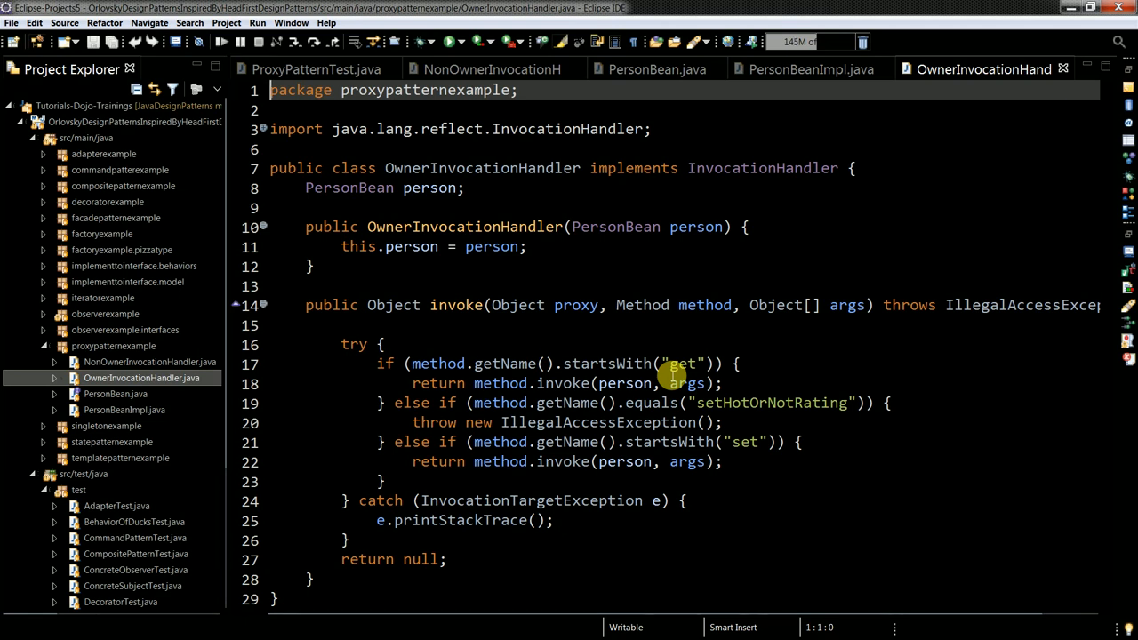
{"action": "key", "text": "alt+tab"}
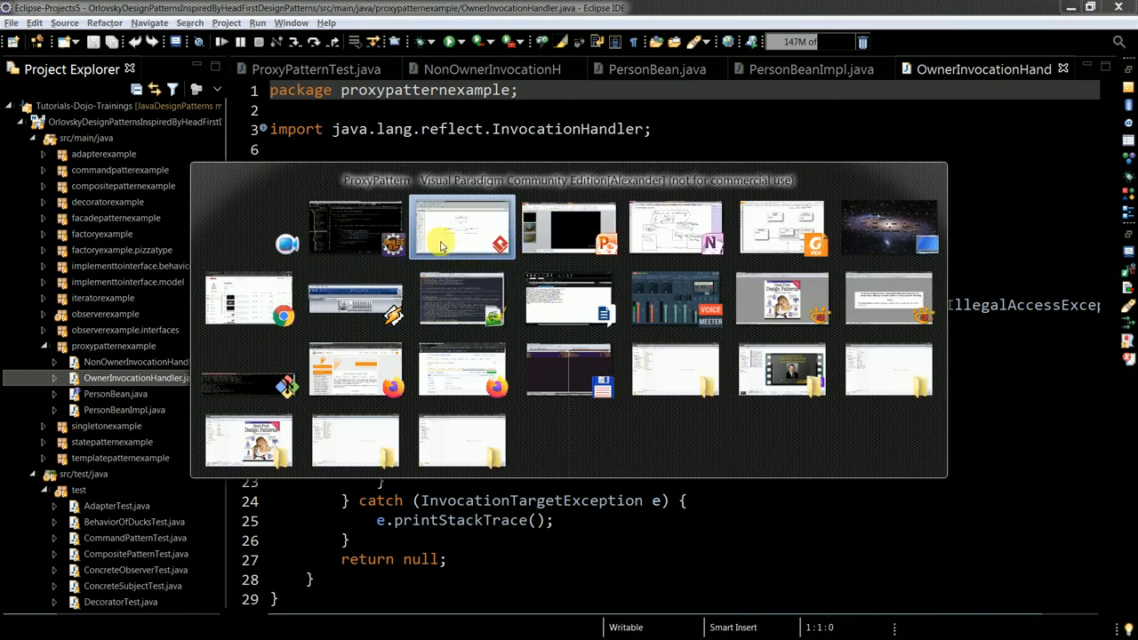
Bring OneNote to the front on the blank untitled page dated 10 June 2020.
{"action": "left_click", "coordinate": [461, 227]}
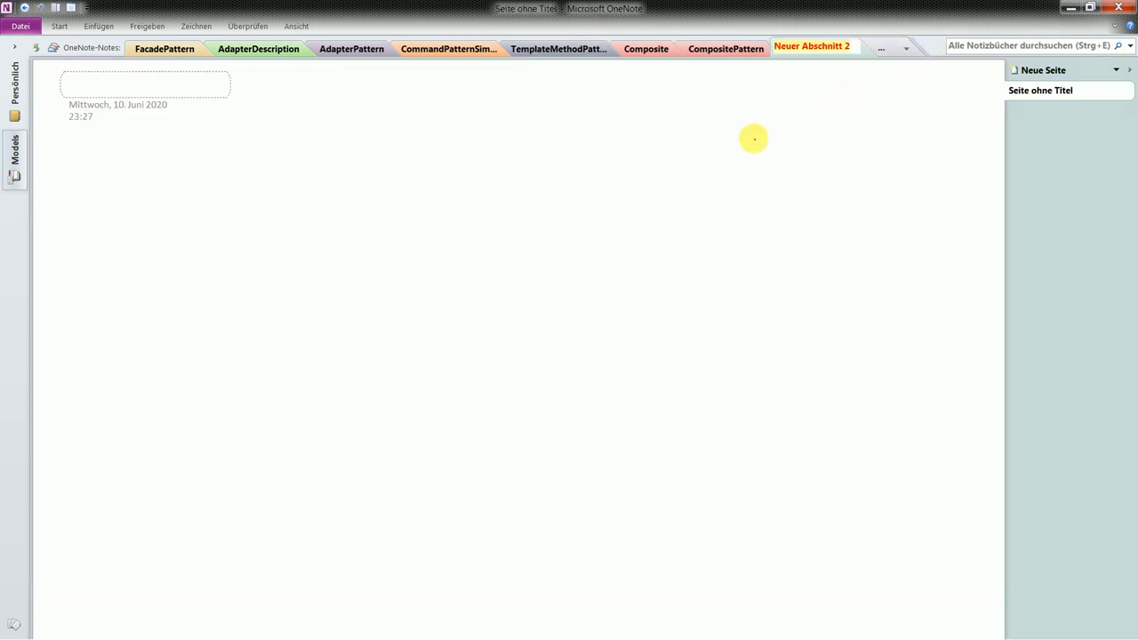
{"action": "mouse_move", "coordinate": [724, 199]}
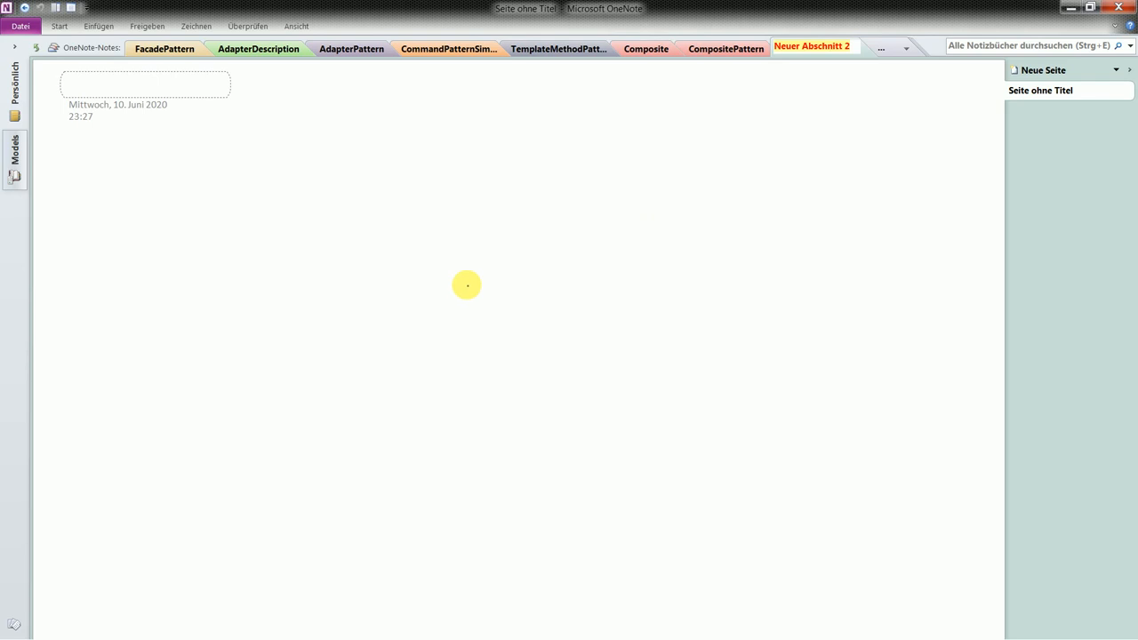
{"action": "mouse_move", "coordinate": [706, 227]}
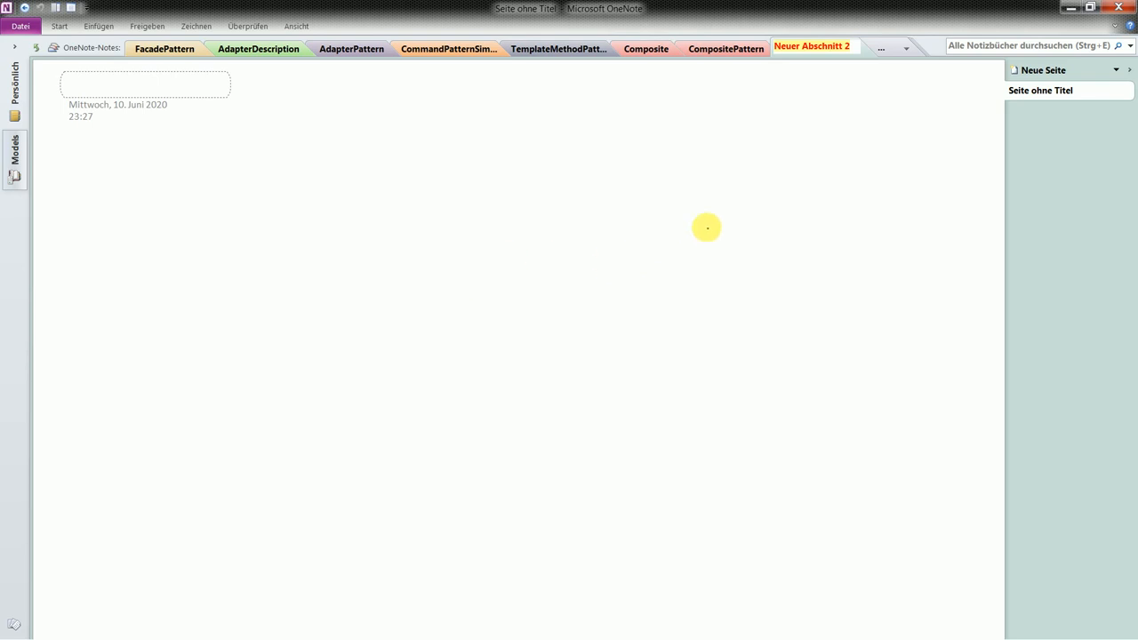
{"action": "mouse_move", "coordinate": [653, 273]}
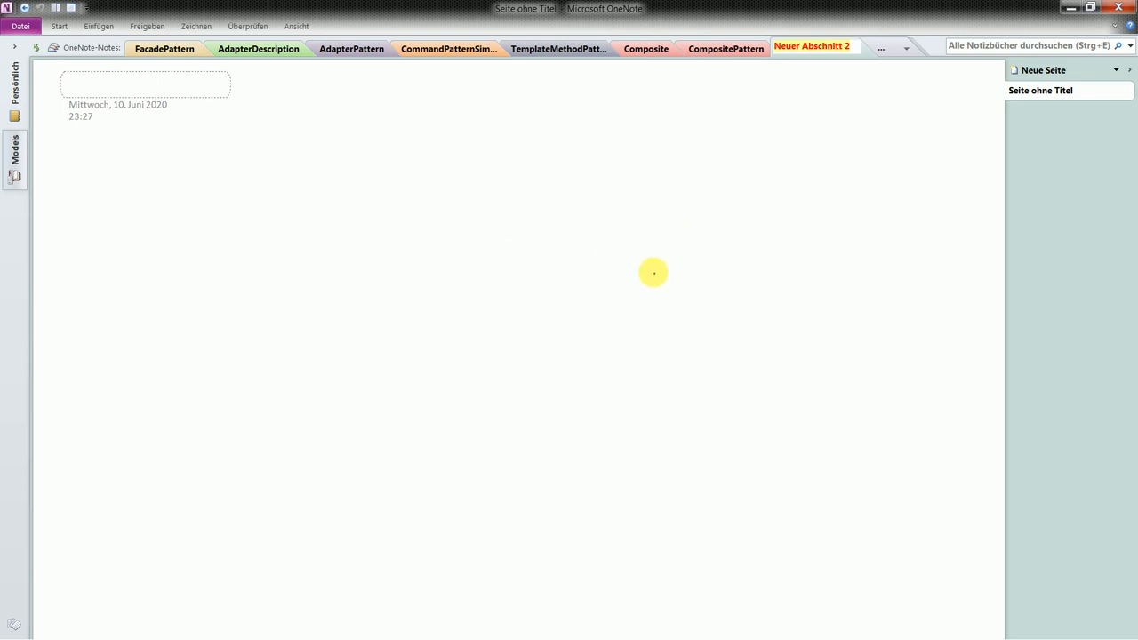
Sketch a rectangle labelled FR and continue the diagram toward a cylinder beside it.
{"action": "left_click_drag", "start_coordinate": [164, 258], "coordinate": [125, 373]}
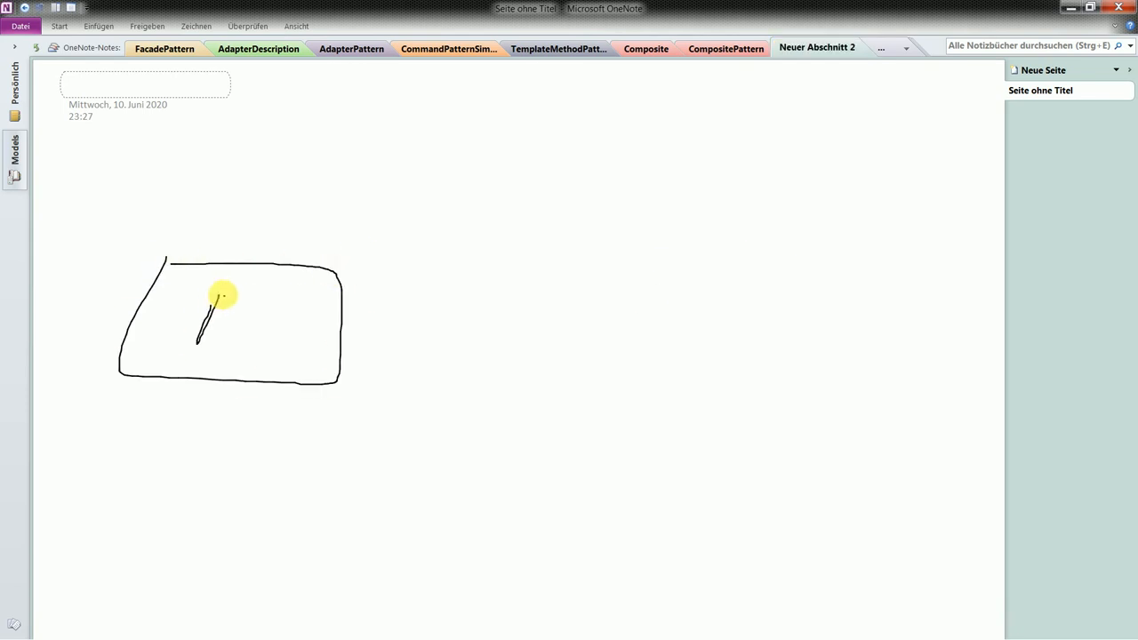
{"action": "left_click_drag", "start_coordinate": [195, 312], "coordinate": [329, 334]}
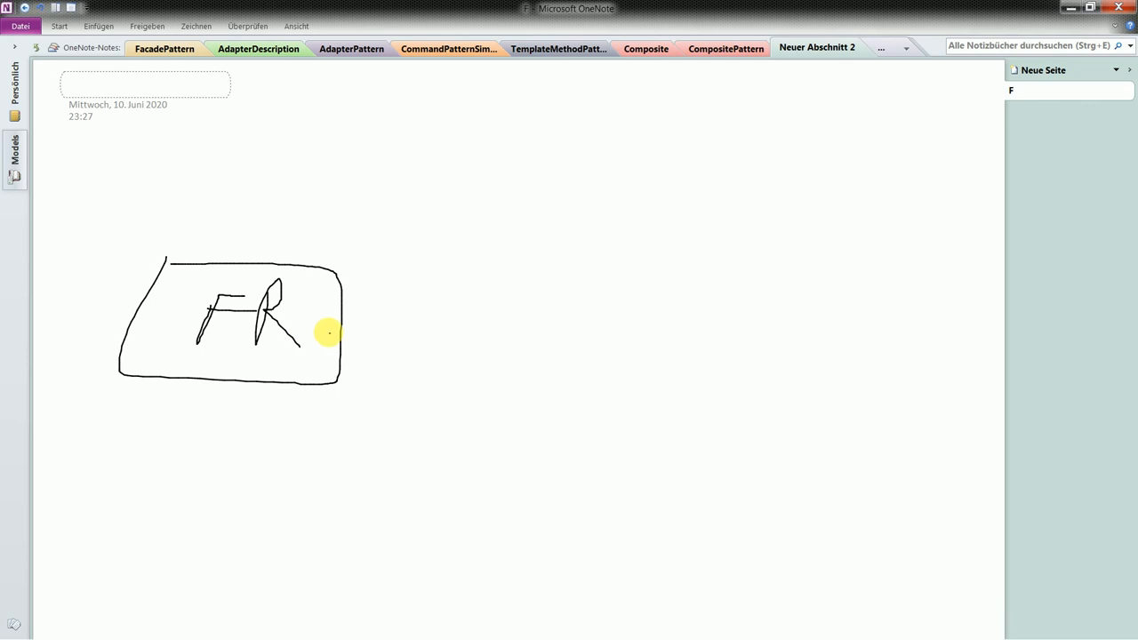
{"action": "left_click_drag", "start_coordinate": [347, 322], "coordinate": [504, 234]}
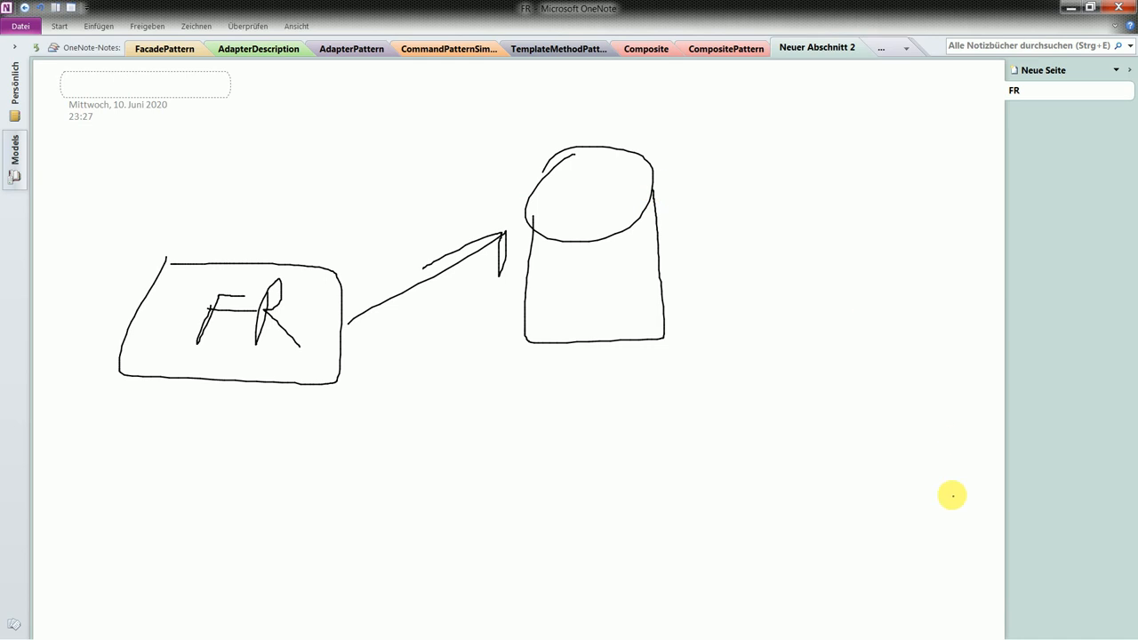
{"action": "mouse_move", "coordinate": [786, 434]}
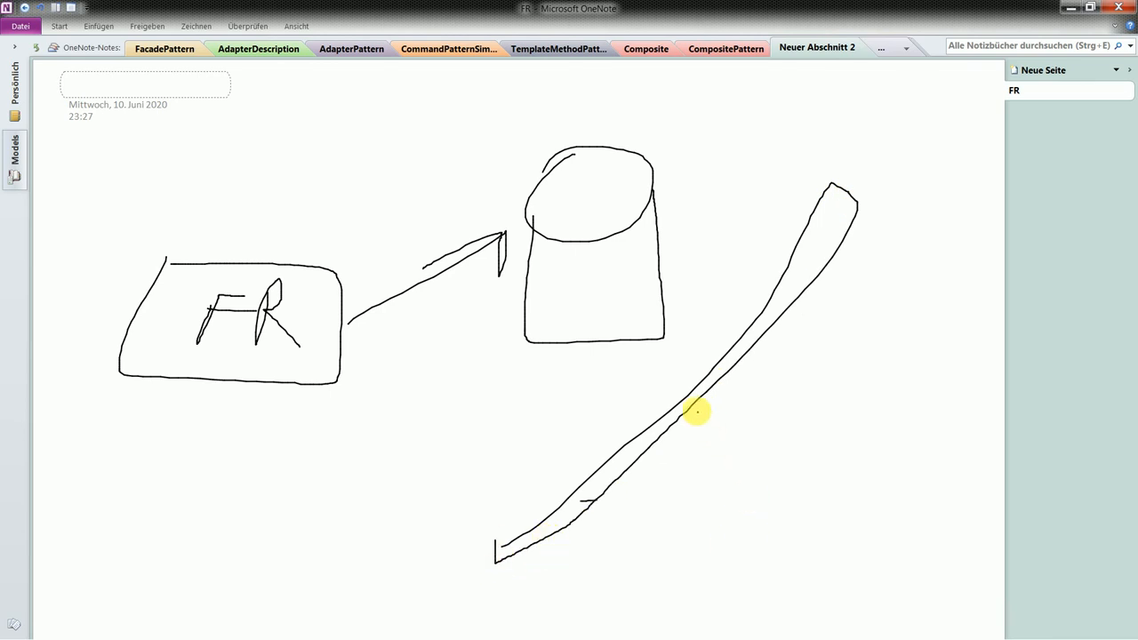
Draw box R below the diagonal, letter the cylinder, and arrow from it toward the box.
{"action": "left_click_drag", "start_coordinate": [702, 418], "coordinate": [725, 534]}
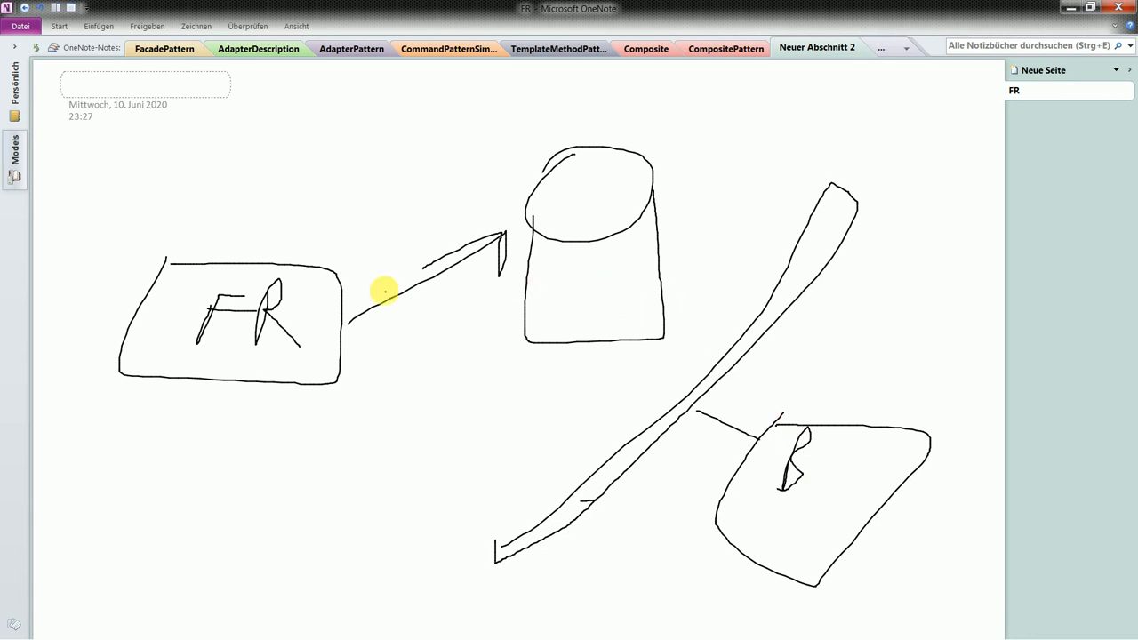
{"action": "mouse_move", "coordinate": [551, 271]}
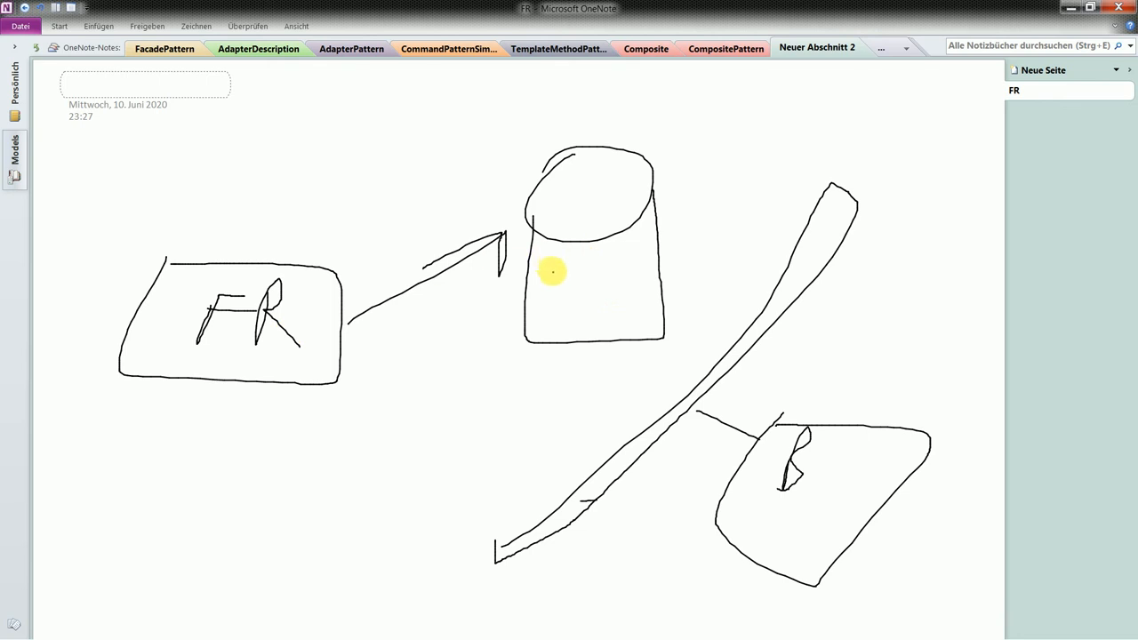
{"action": "left_click_drag", "start_coordinate": [552, 267], "coordinate": [555, 289]}
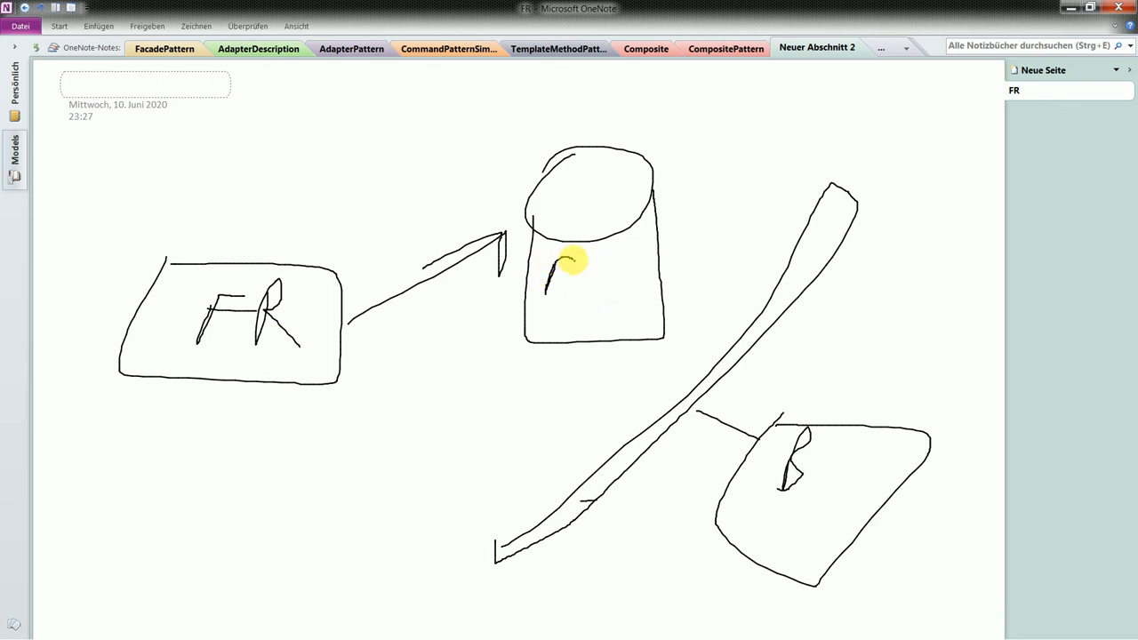
{"action": "left_click_drag", "start_coordinate": [565, 266], "coordinate": [556, 302]}
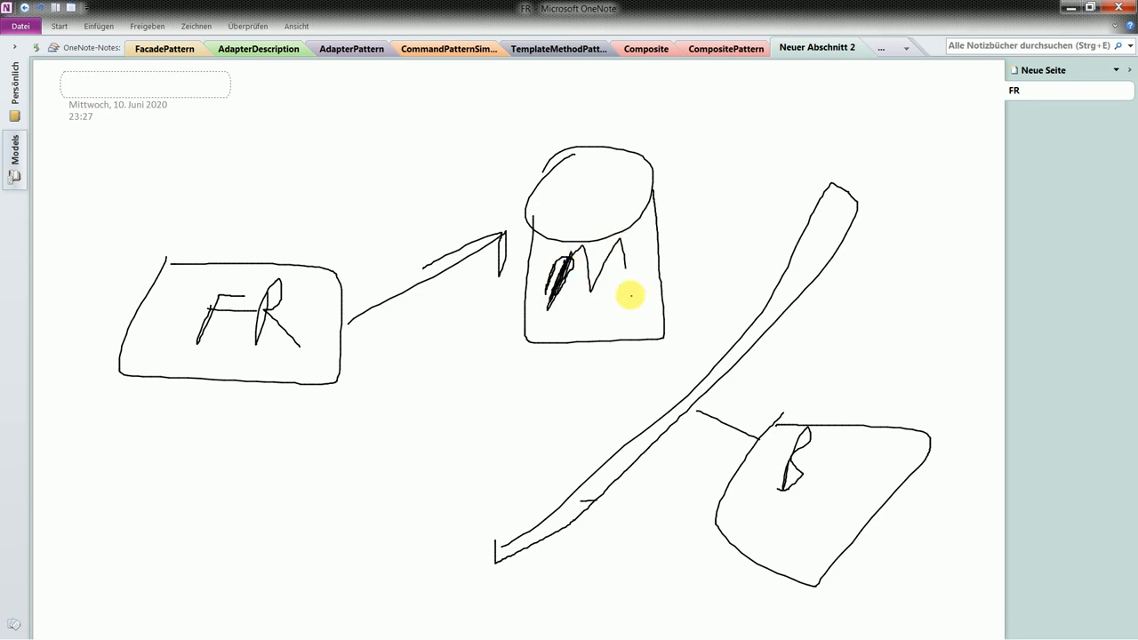
{"action": "mouse_move", "coordinate": [679, 351]}
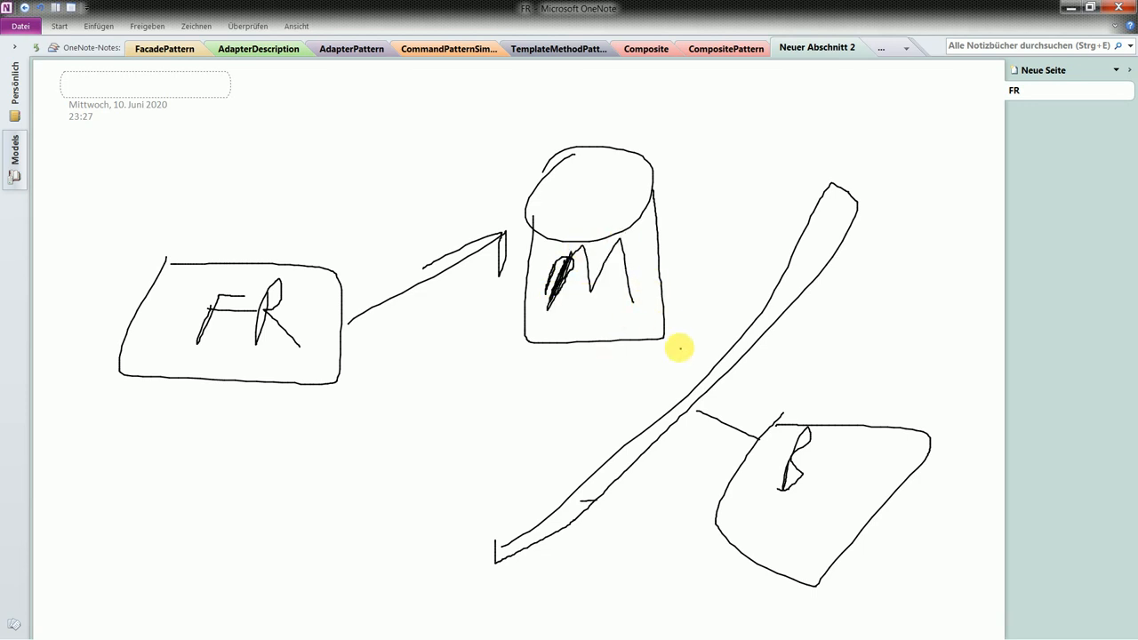
{"action": "mouse_move", "coordinate": [765, 401]}
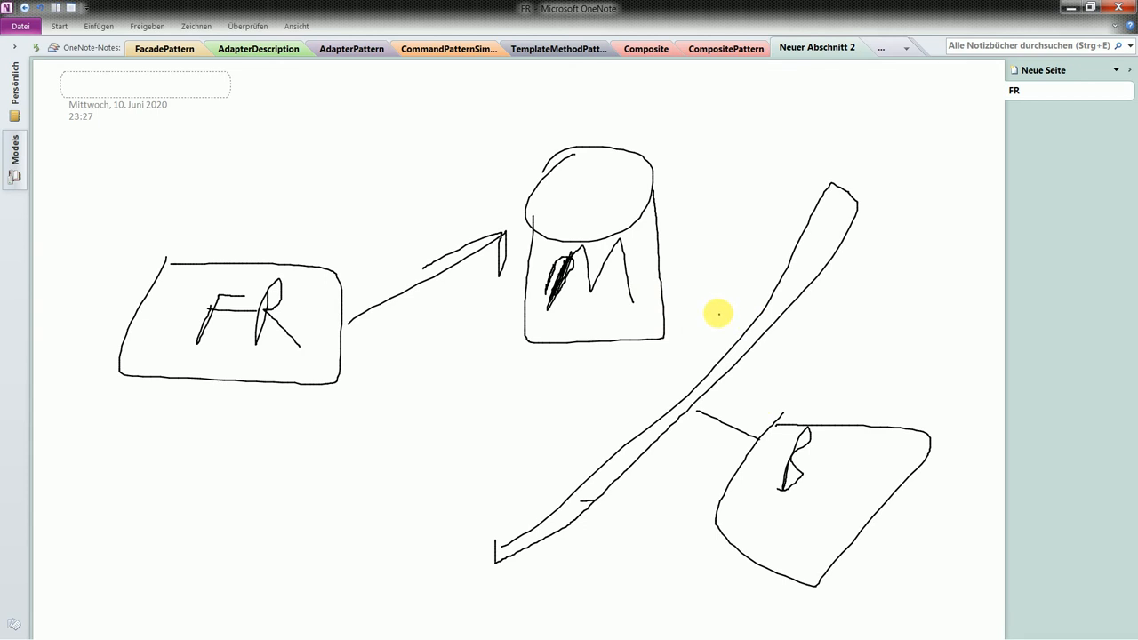
{"action": "mouse_move", "coordinate": [666, 273]}
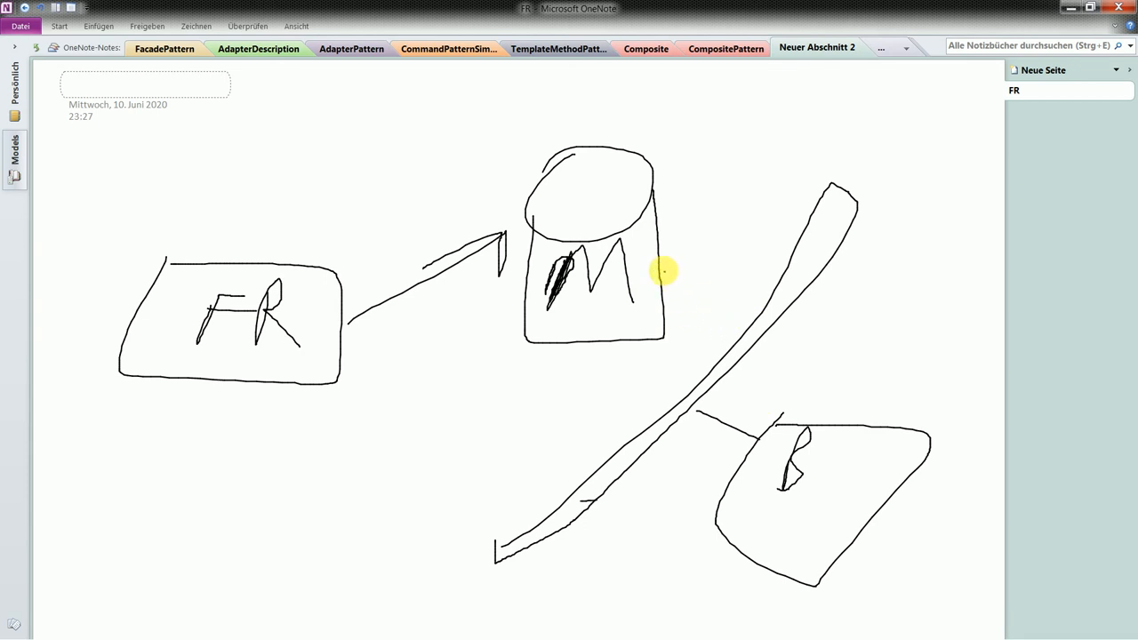
{"action": "left_click_drag", "start_coordinate": [663, 275], "coordinate": [707, 329]}
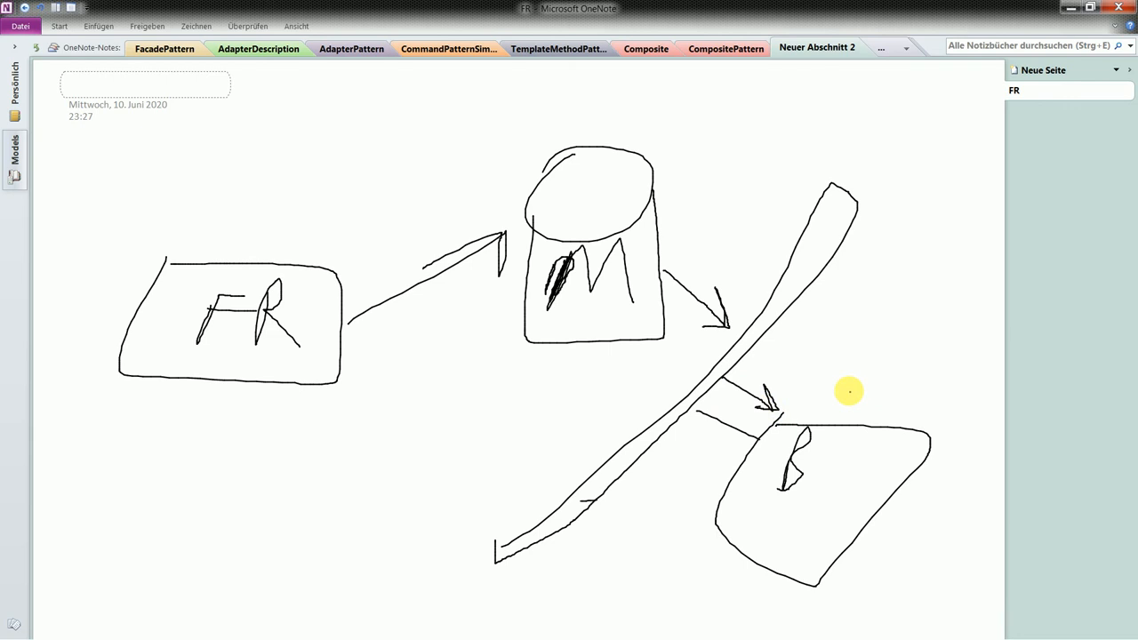
{"action": "mouse_move", "coordinate": [733, 390]}
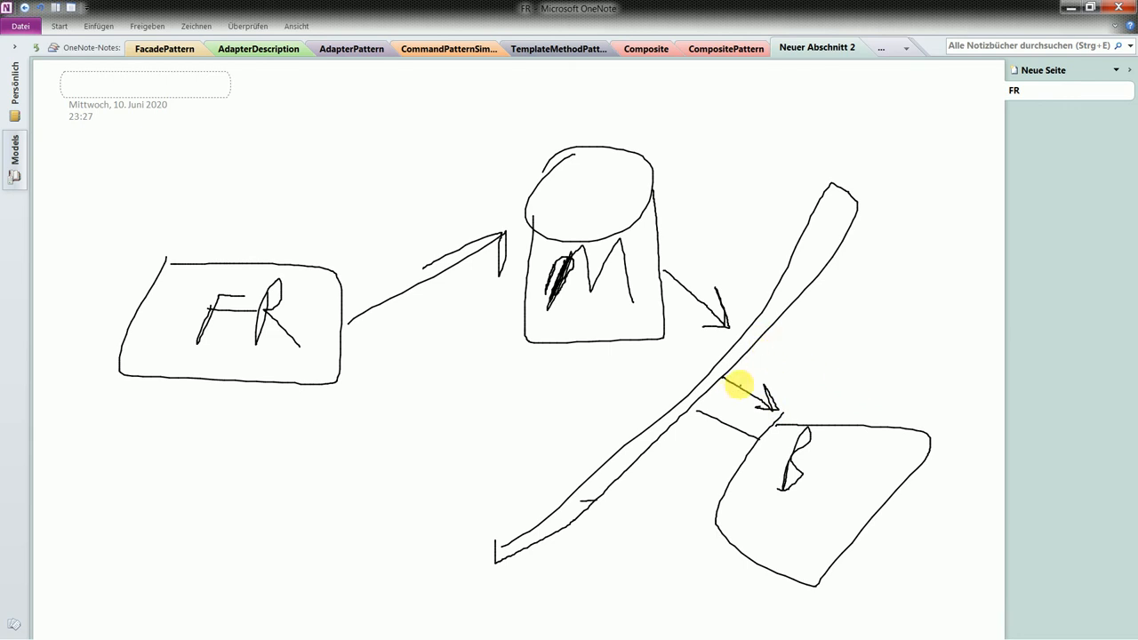